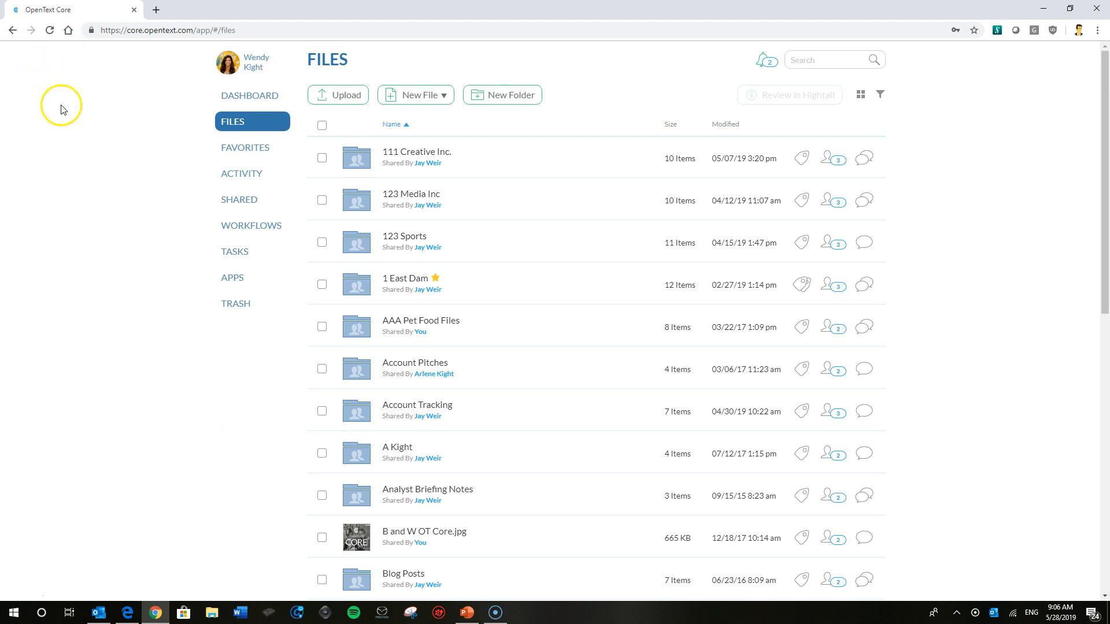
{"action": "mouse_move", "coordinate": [196, 160]}
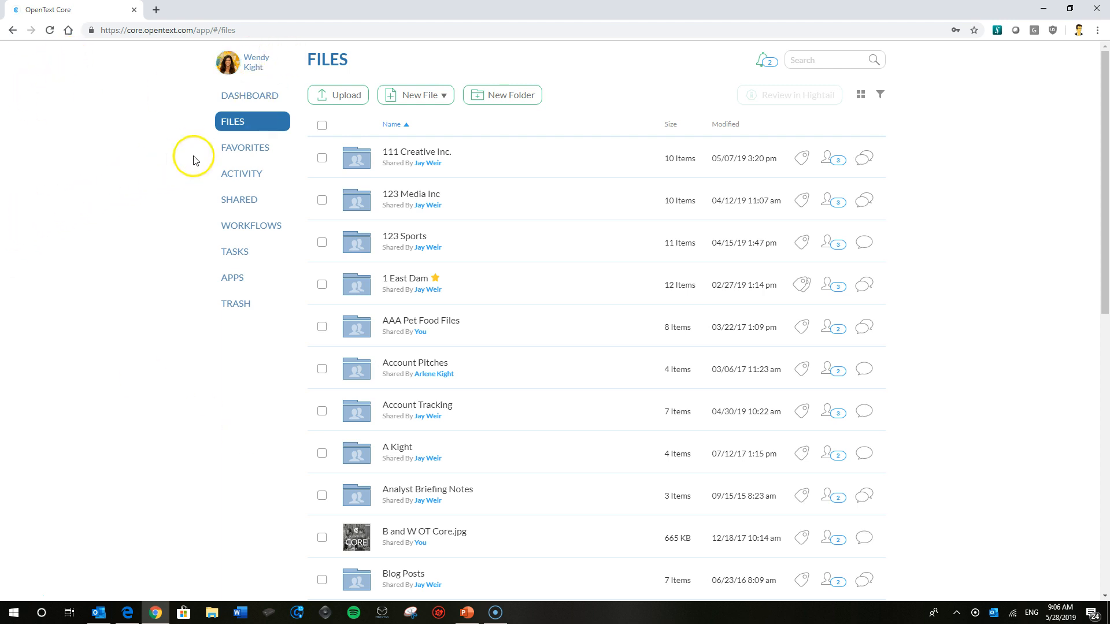
{"action": "mouse_move", "coordinate": [268, 241]}
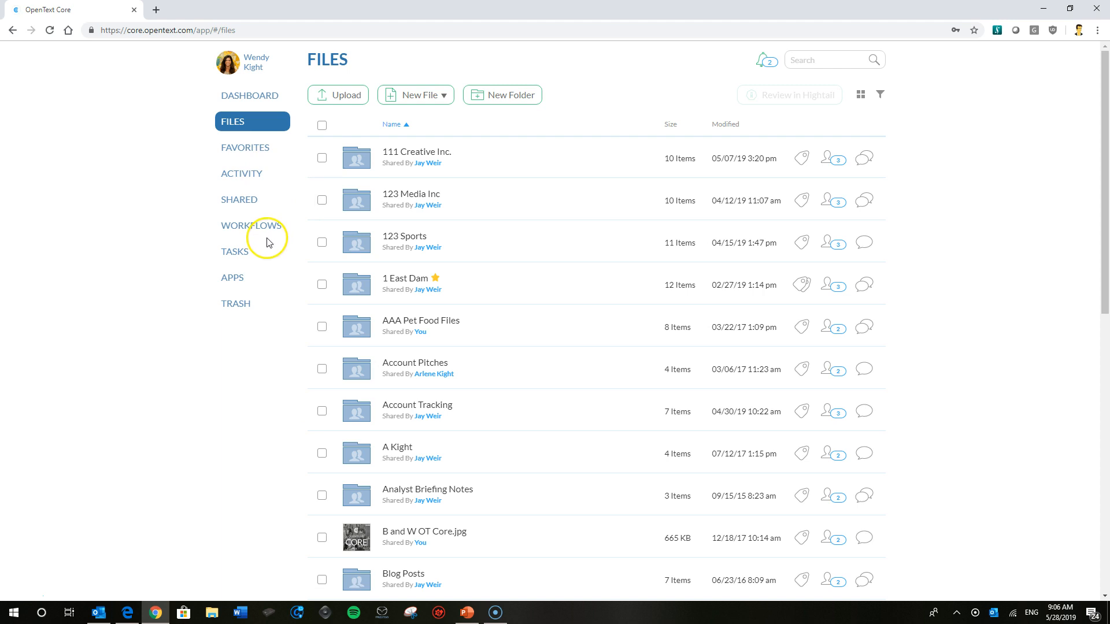
{"action": "mouse_move", "coordinate": [252, 179]}
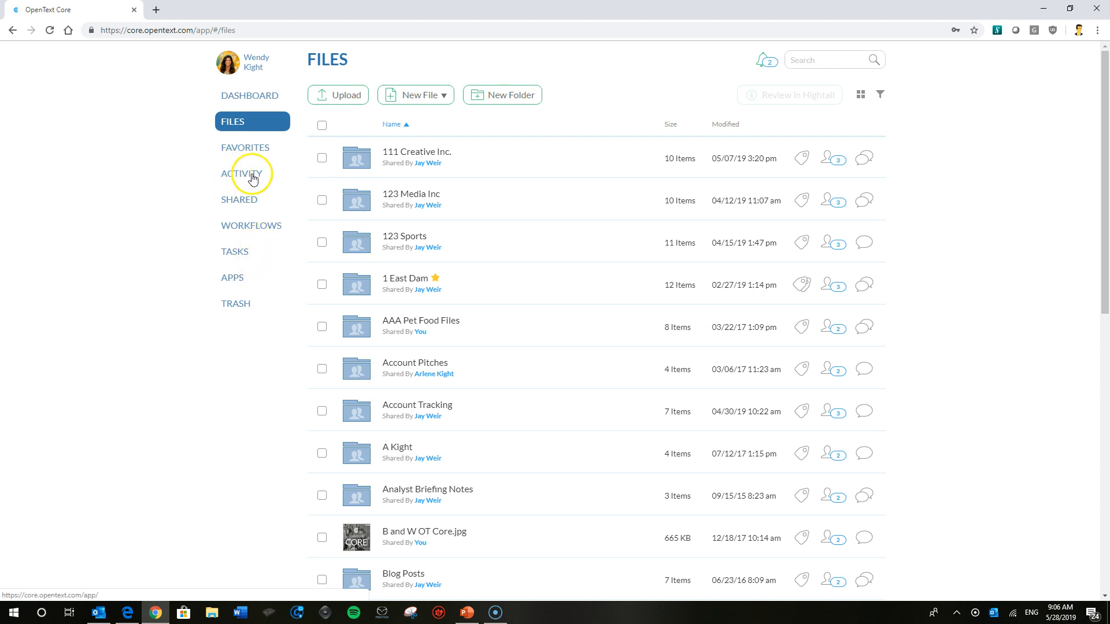
Open the Activity feed and scroll down to the 05/27/19 locks, drafts and comments
{"action": "left_click", "coordinate": [246, 173]}
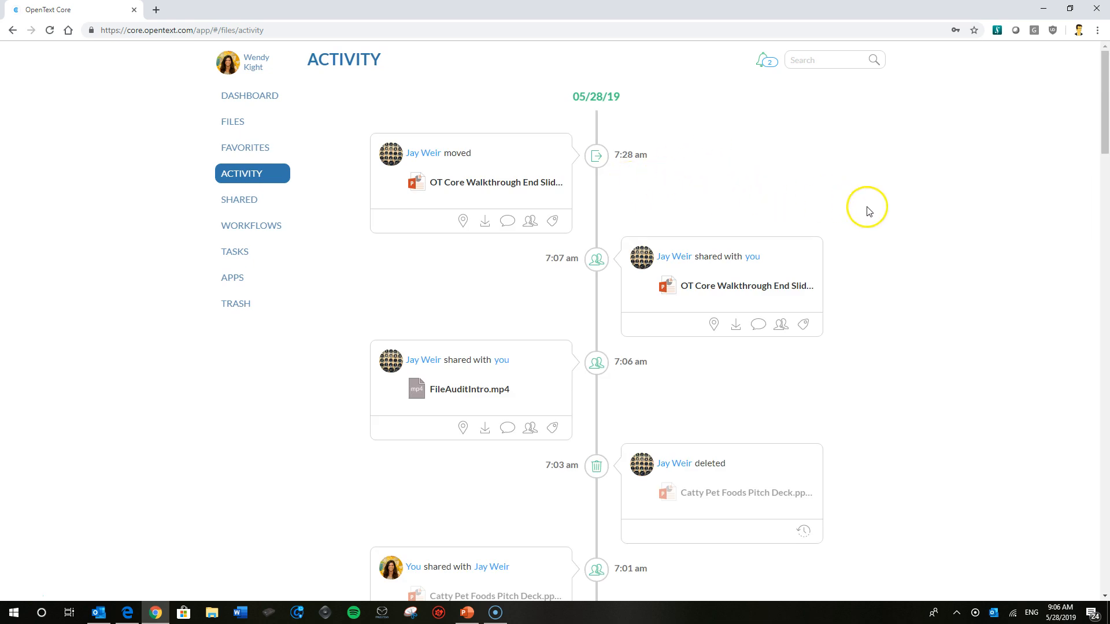
{"action": "mouse_move", "coordinate": [845, 185]}
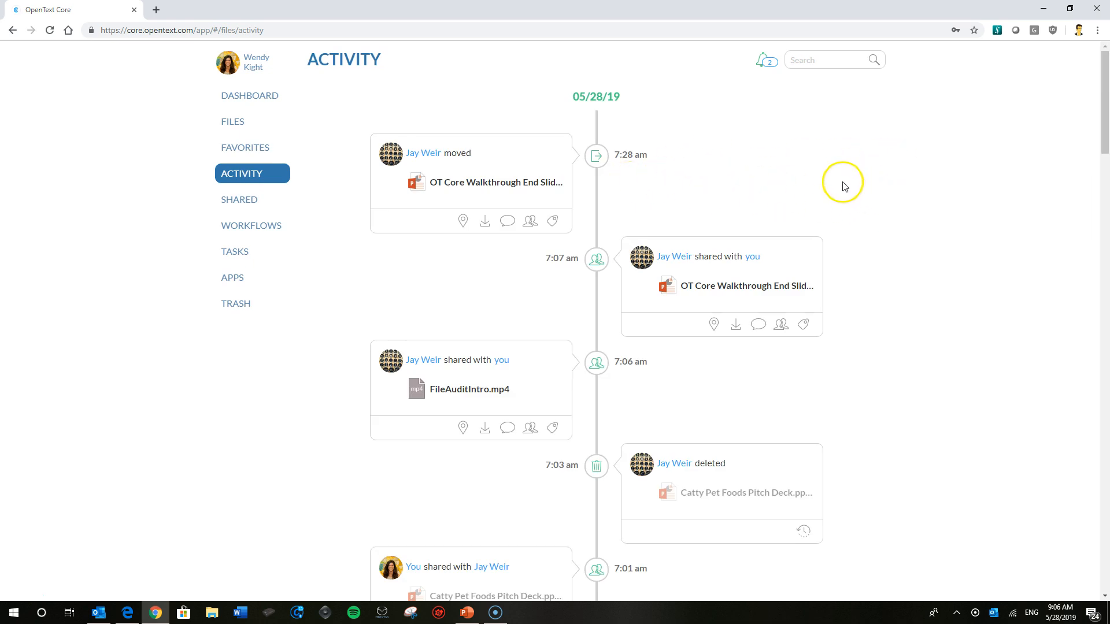
{"action": "scroll", "scroll_direction": "down", "scroll_amount": 3}
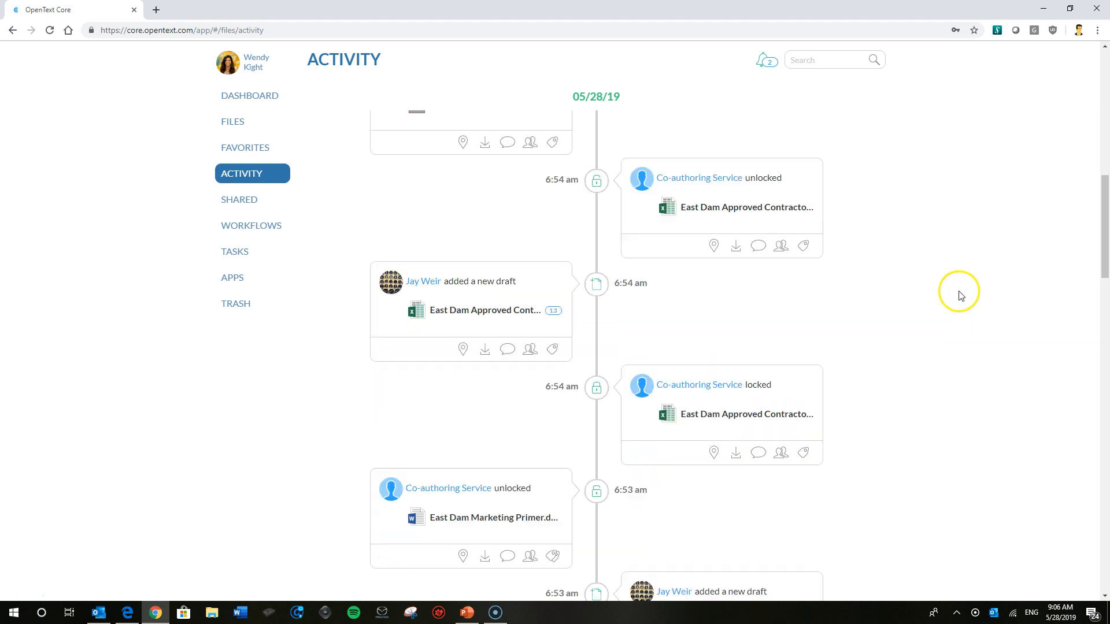
{"action": "scroll", "scroll_direction": "down", "scroll_amount": 3}
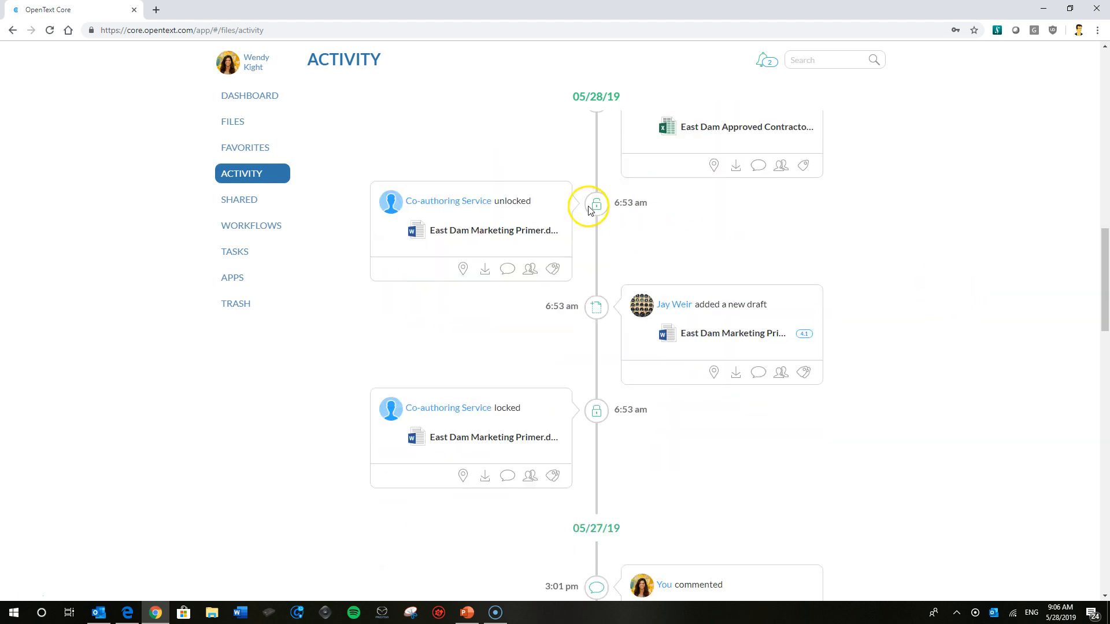
{"action": "scroll", "scroll_direction": "down", "scroll_amount": 3}
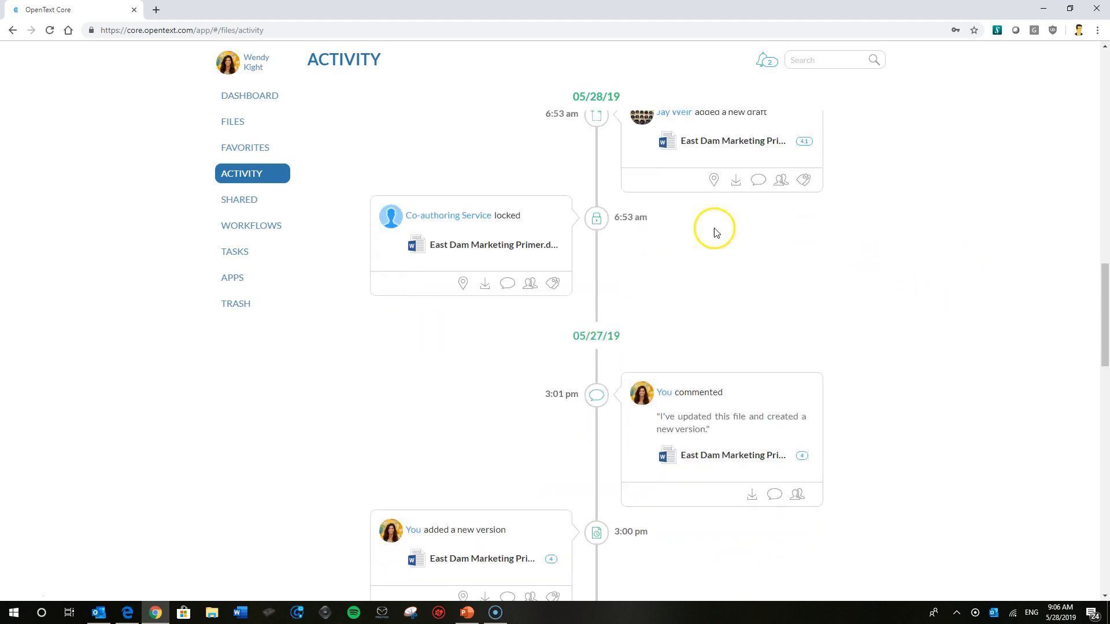
{"action": "mouse_move", "coordinate": [616, 237]}
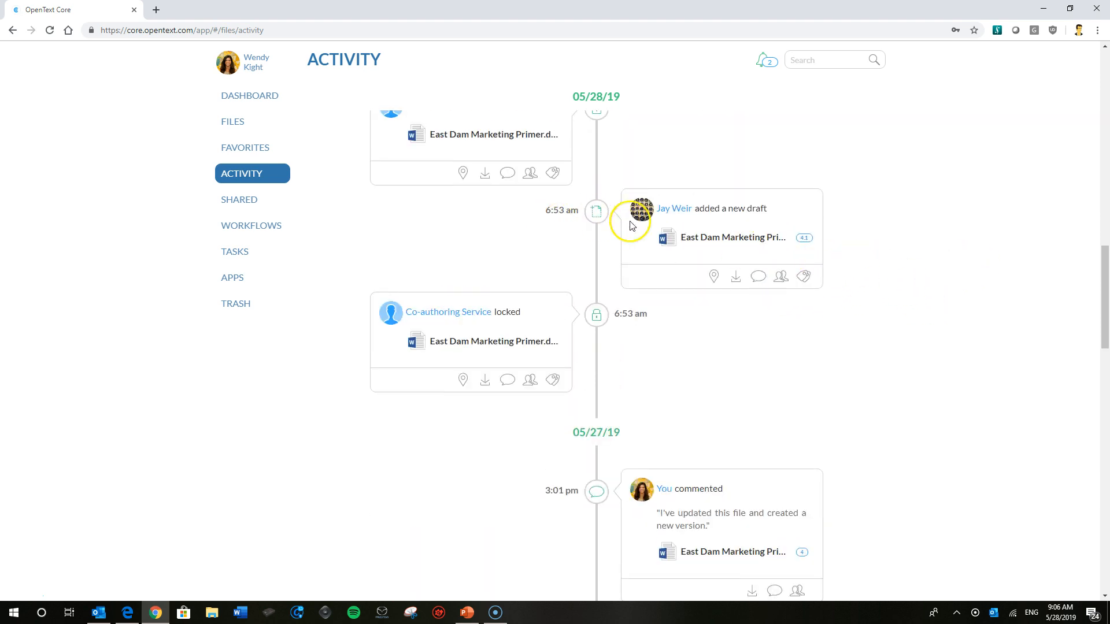
{"action": "mouse_move", "coordinate": [772, 218]}
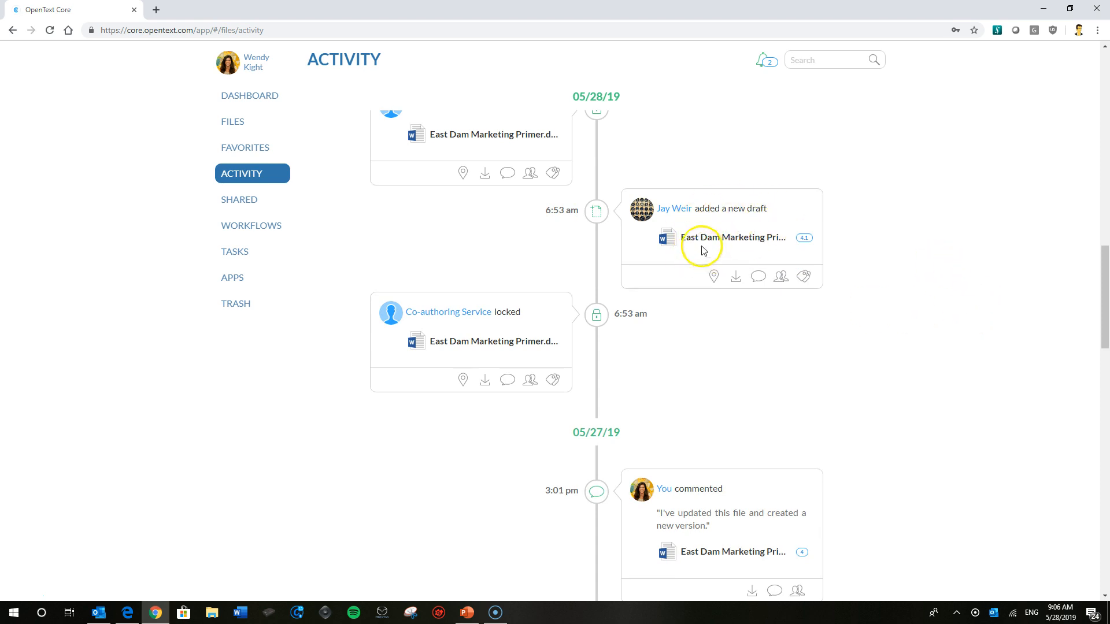
{"action": "mouse_move", "coordinate": [903, 337]}
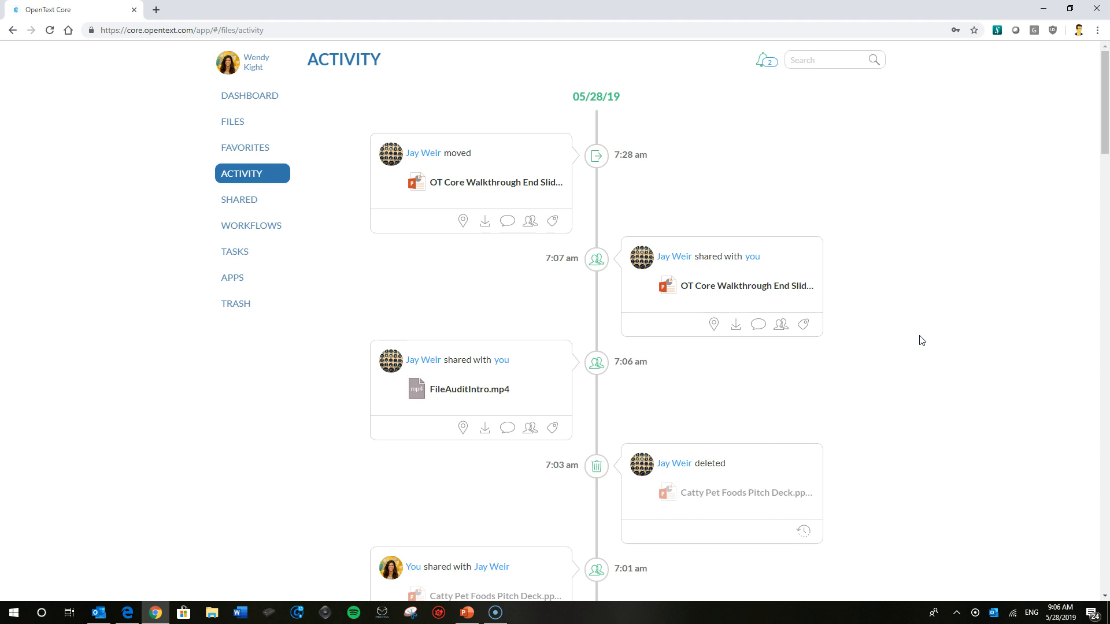
{"action": "mouse_move", "coordinate": [887, 315]}
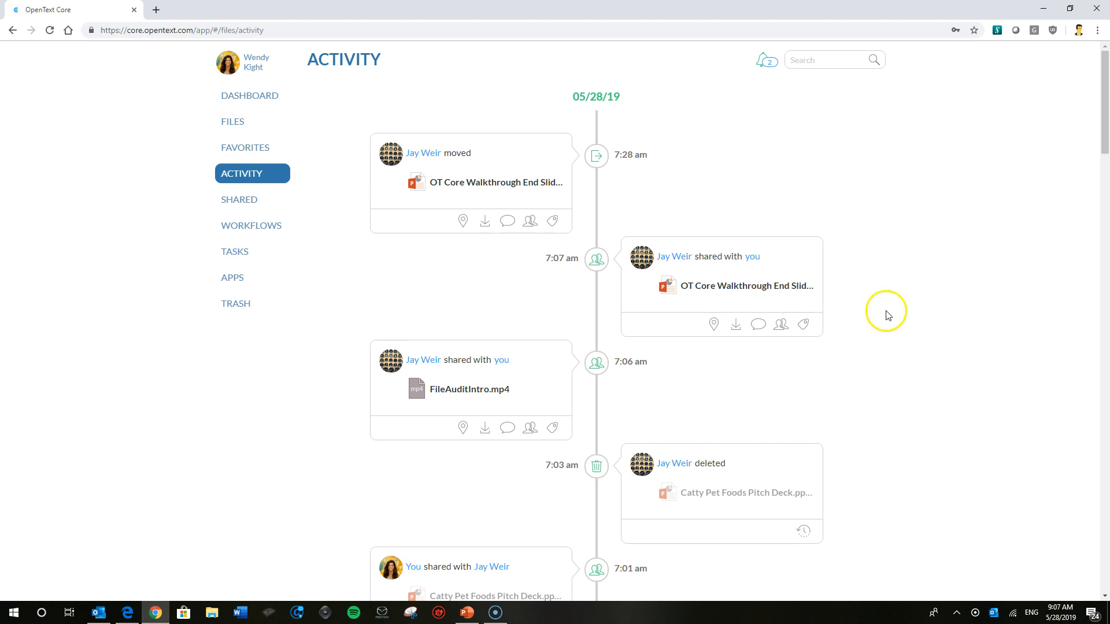
{"action": "mouse_move", "coordinate": [696, 264]}
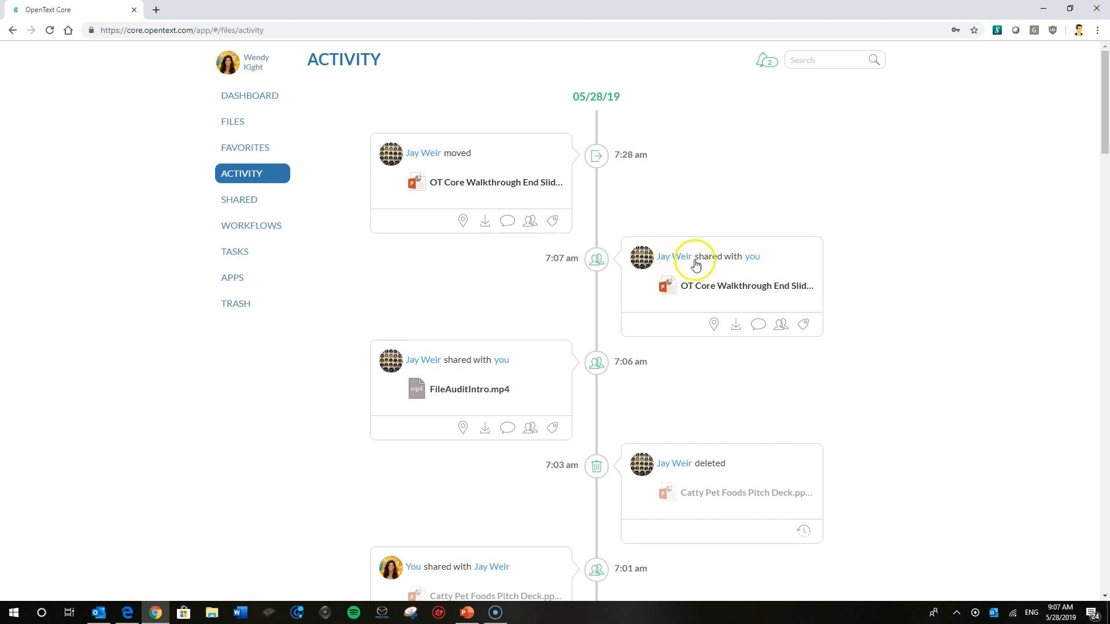
{"action": "mouse_move", "coordinate": [942, 320]}
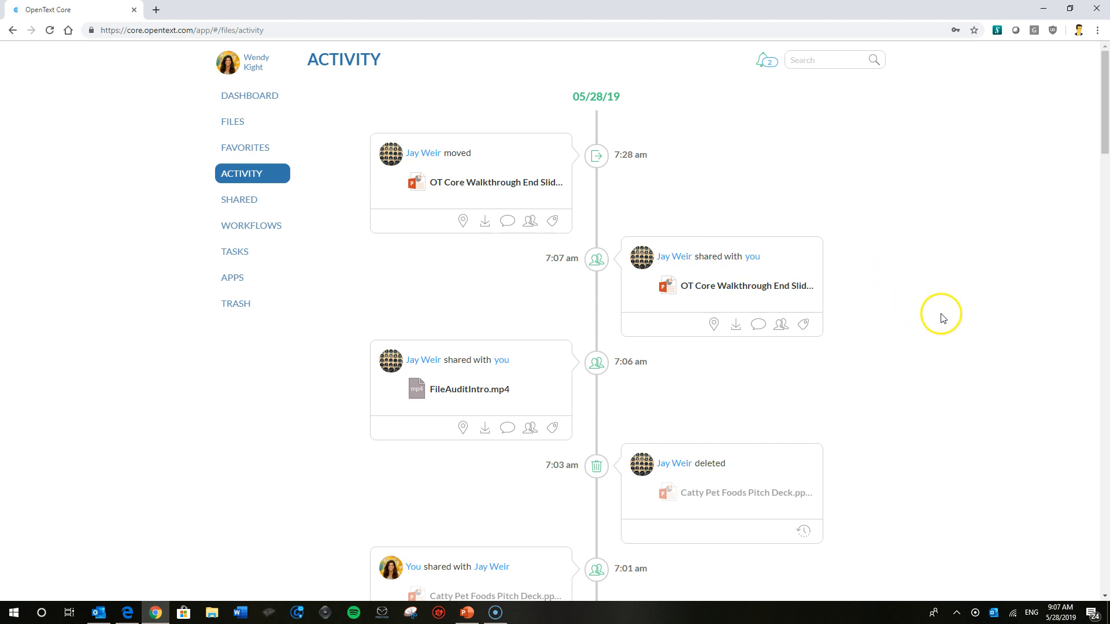
{"action": "mouse_move", "coordinate": [669, 333]}
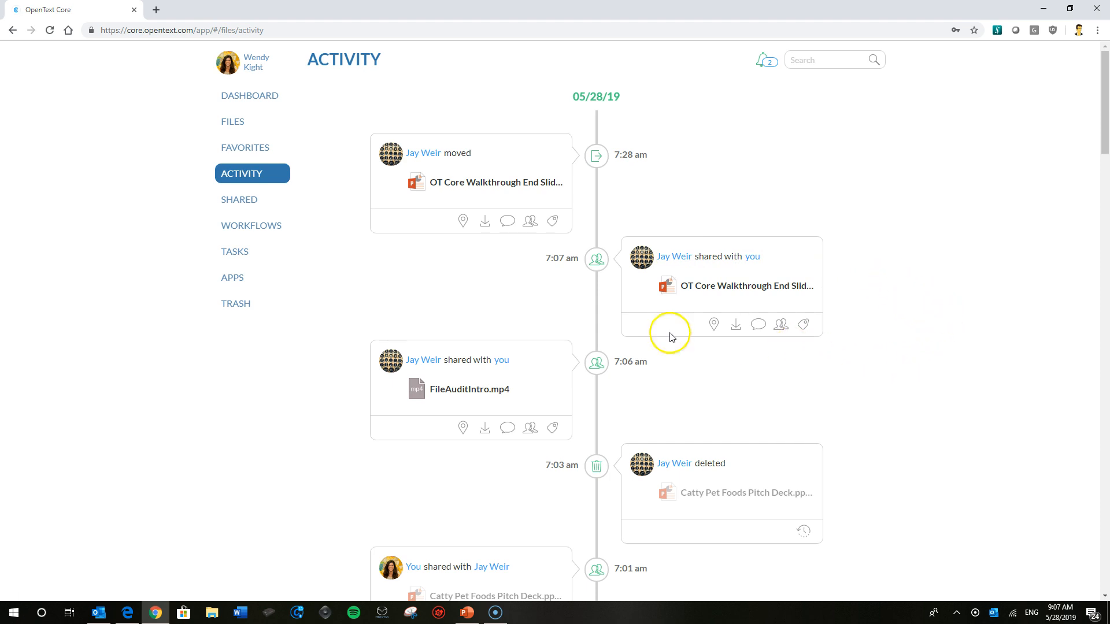
{"action": "mouse_move", "coordinate": [455, 228]}
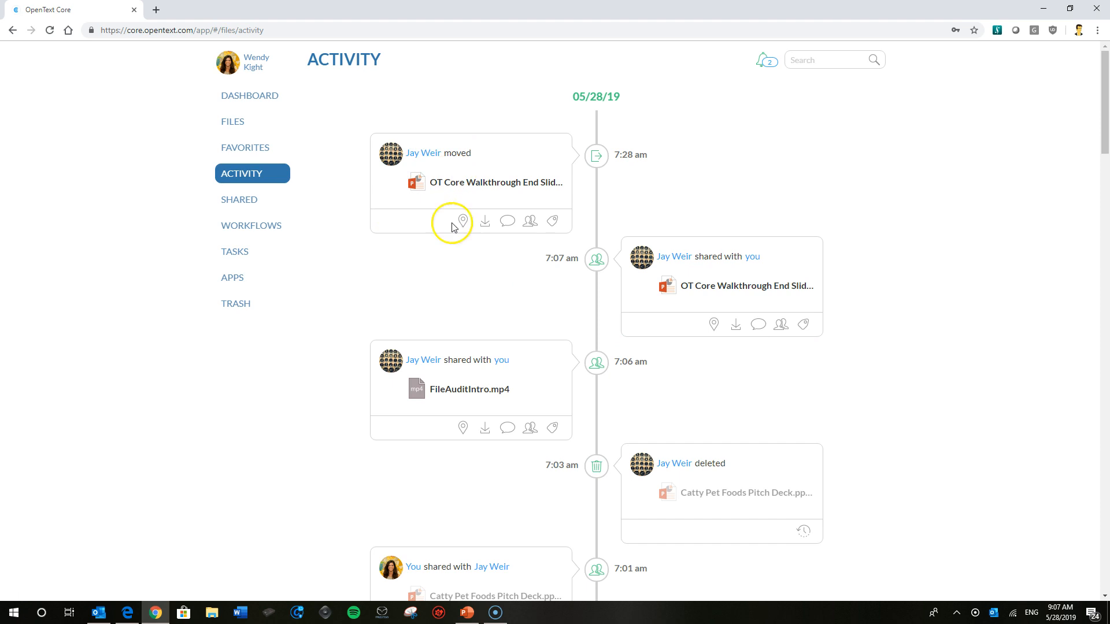
{"action": "scroll", "scroll_direction": "down", "scroll_amount": 3}
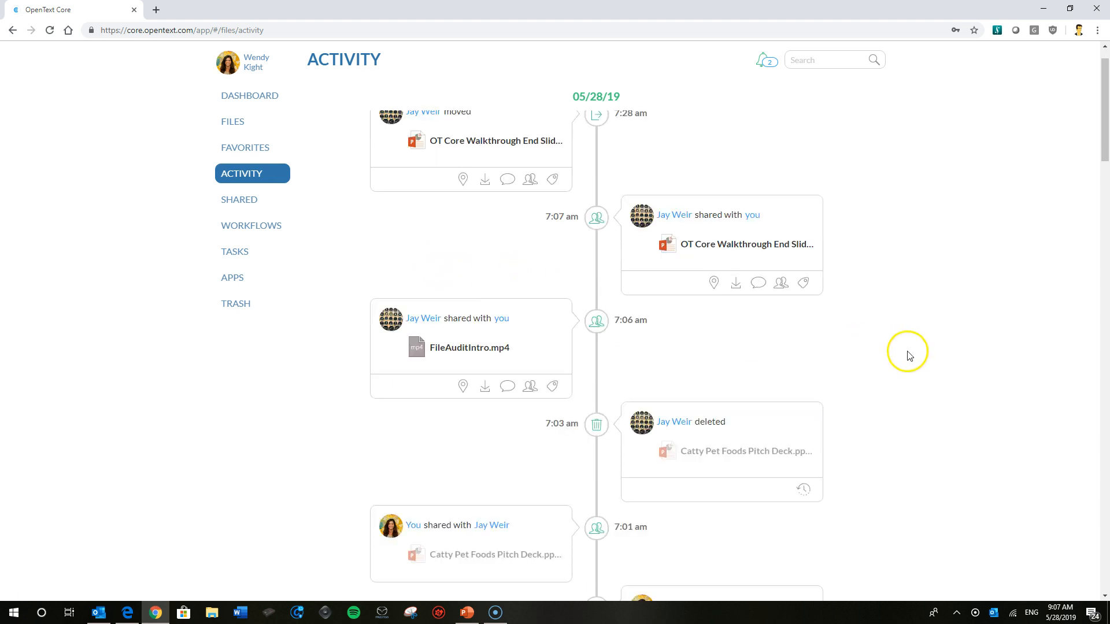
{"action": "scroll", "scroll_direction": "down", "scroll_amount": 3}
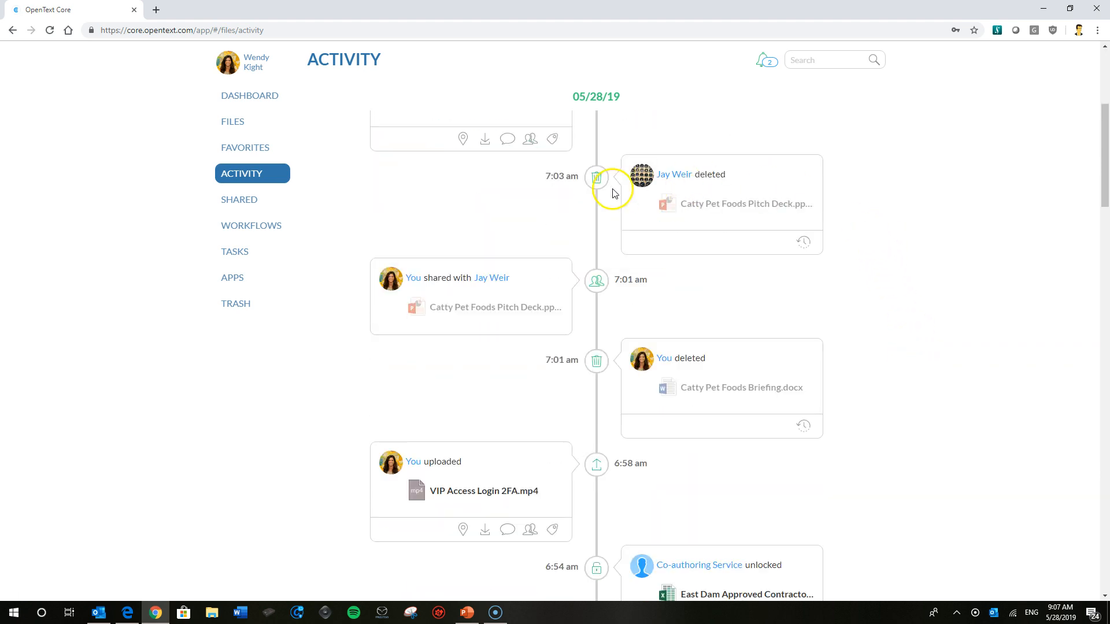
{"action": "mouse_move", "coordinate": [438, 312]}
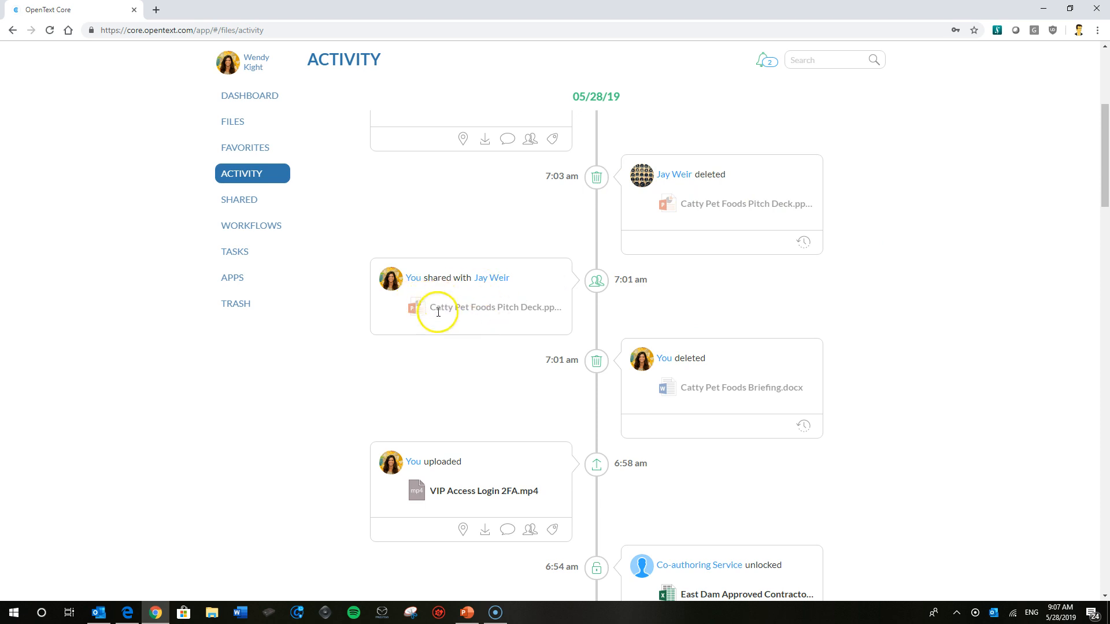
{"action": "mouse_move", "coordinate": [735, 268]}
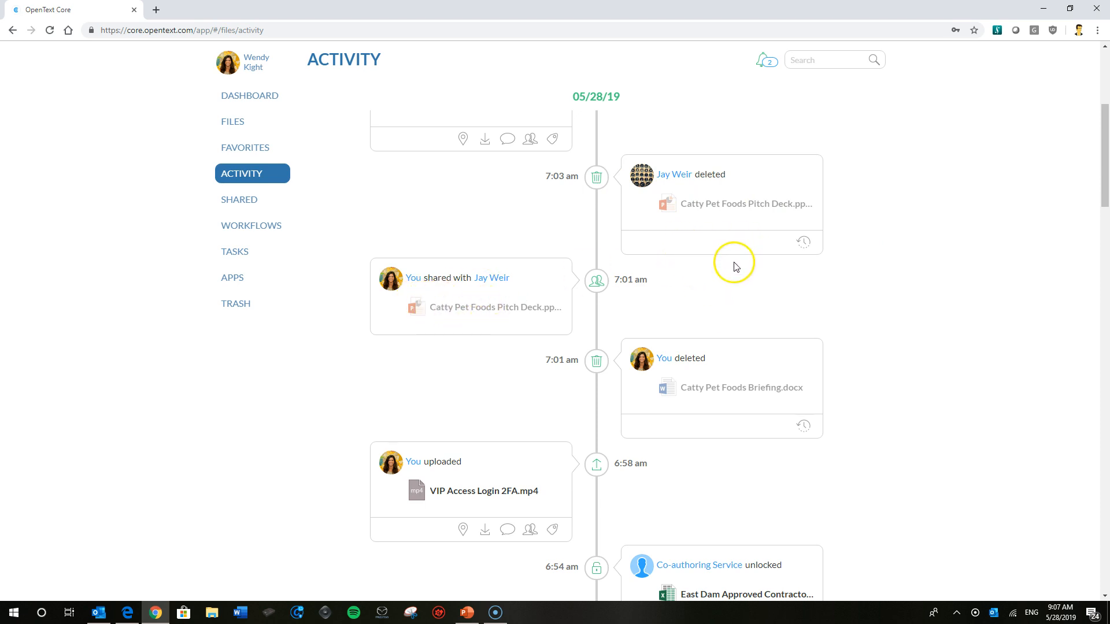
{"action": "mouse_move", "coordinate": [877, 222]}
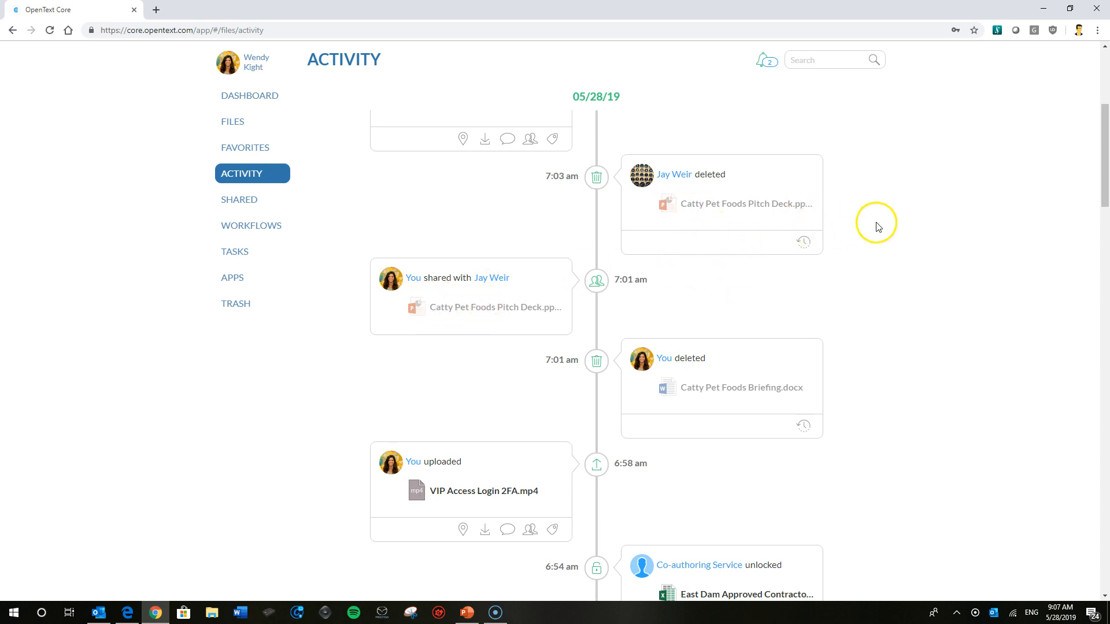
{"action": "mouse_move", "coordinate": [887, 230]}
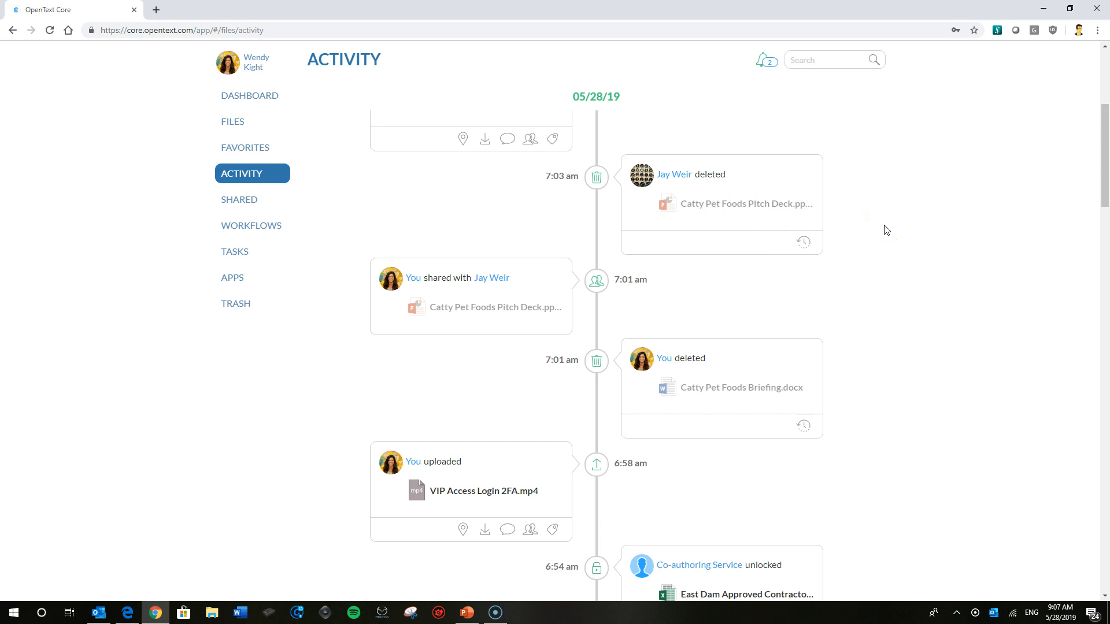
{"action": "mouse_move", "coordinate": [877, 225]}
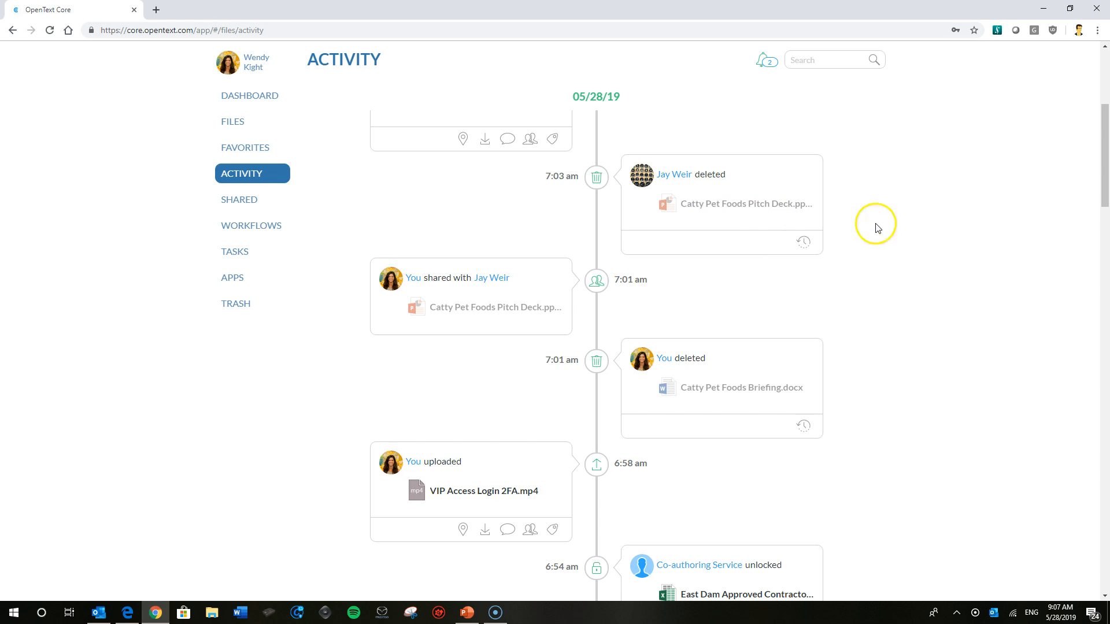
{"action": "mouse_move", "coordinate": [803, 242]}
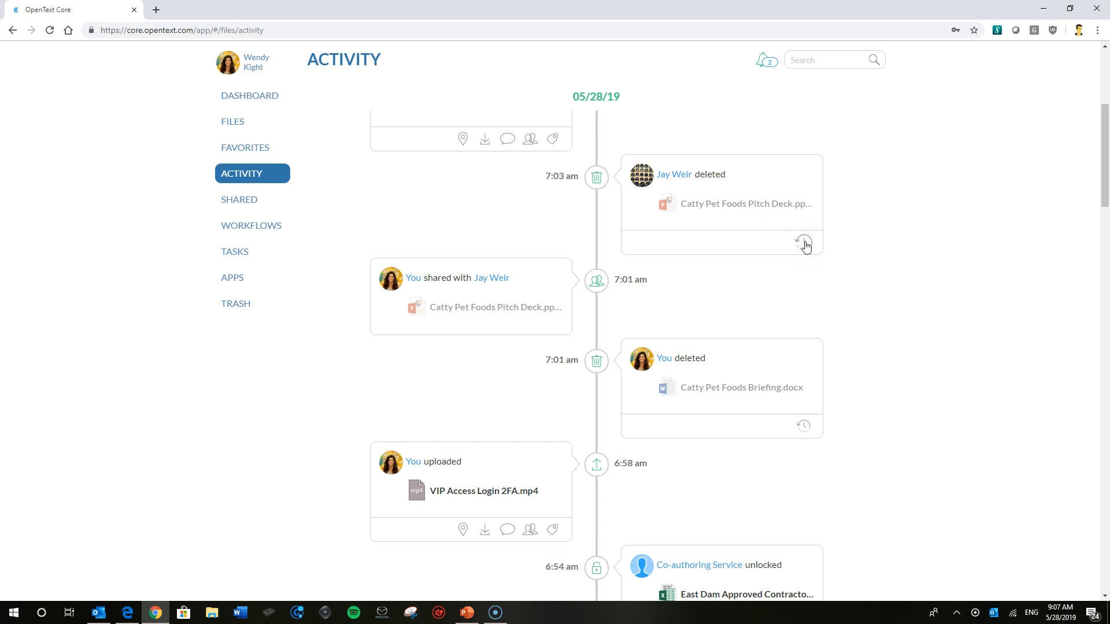
Restore the deleted Catty Pet Foods Pitch Deck from its activity card
{"action": "left_click", "coordinate": [804, 243]}
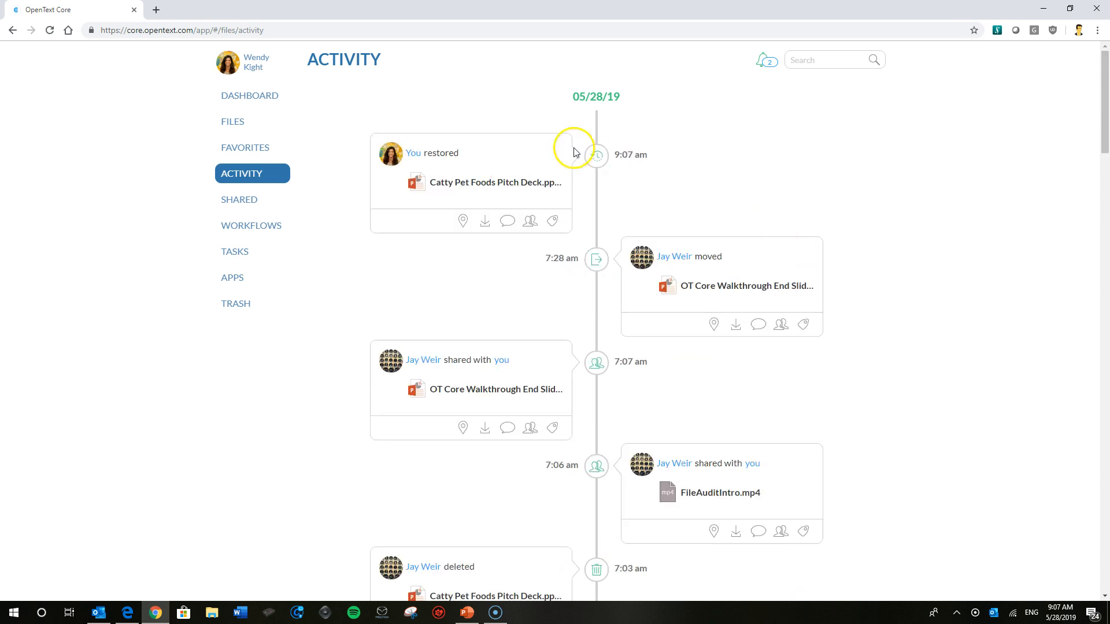
{"action": "mouse_move", "coordinate": [471, 130]}
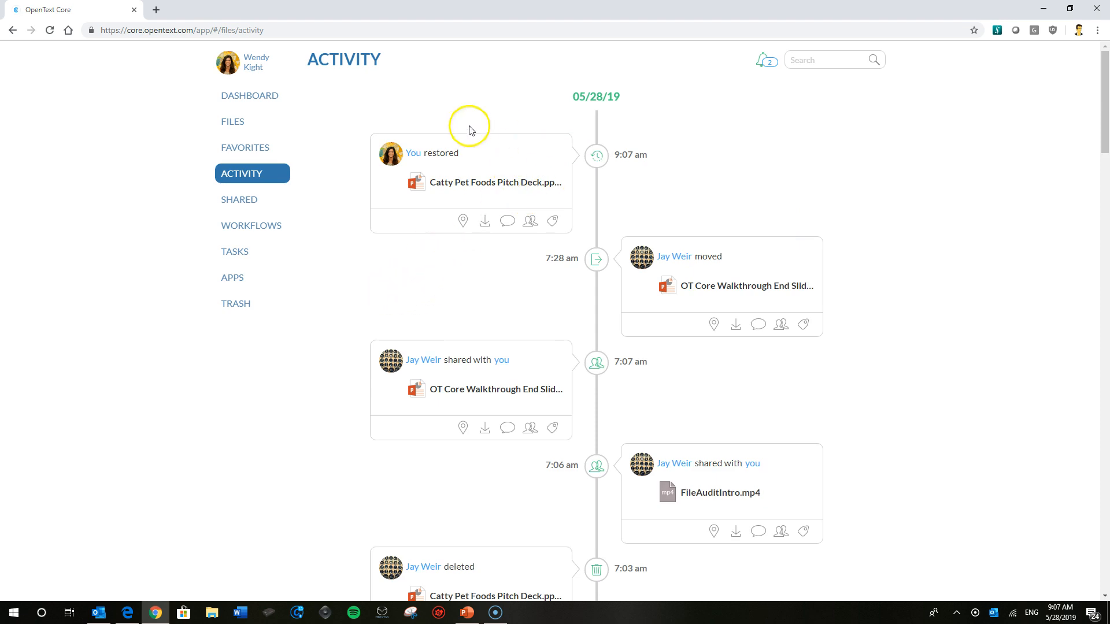
{"action": "mouse_move", "coordinate": [440, 252]}
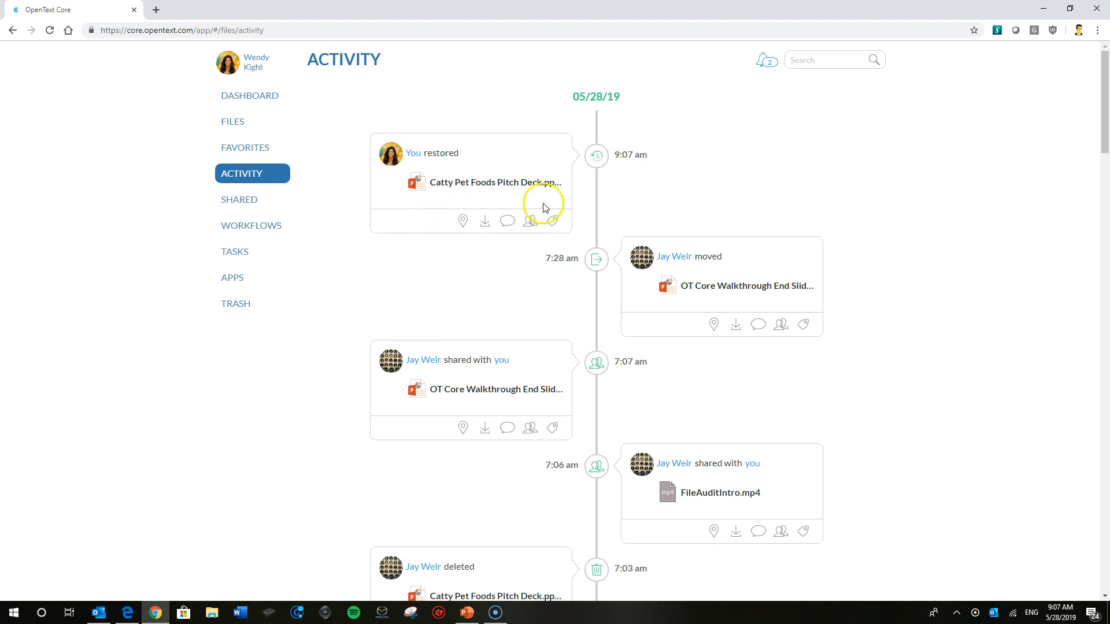
{"action": "mouse_move", "coordinate": [397, 217]}
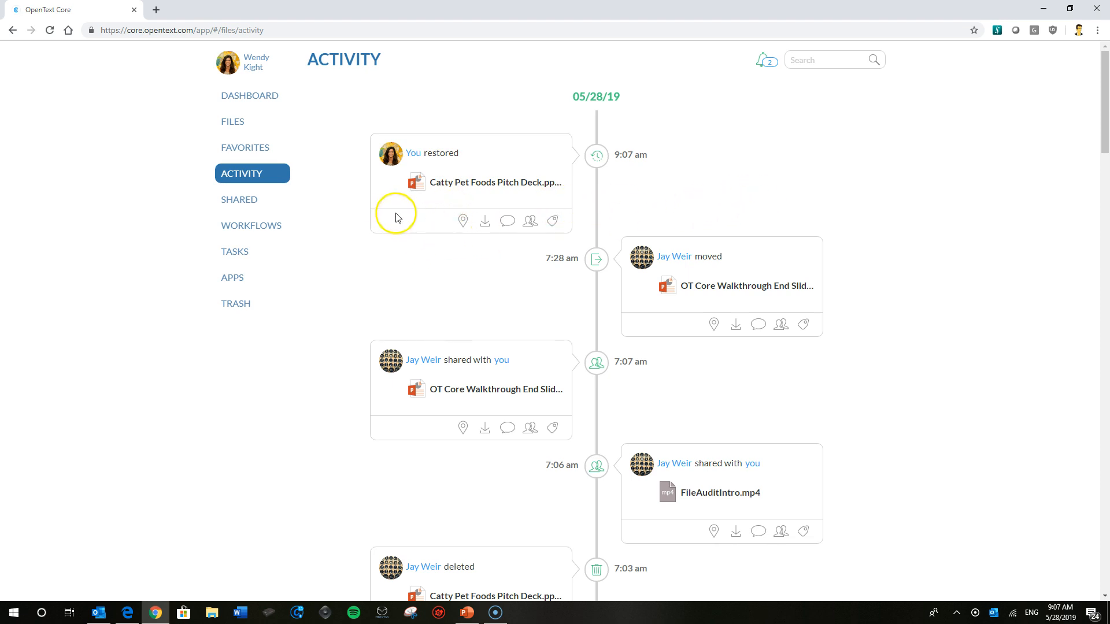
{"action": "mouse_move", "coordinate": [402, 228]}
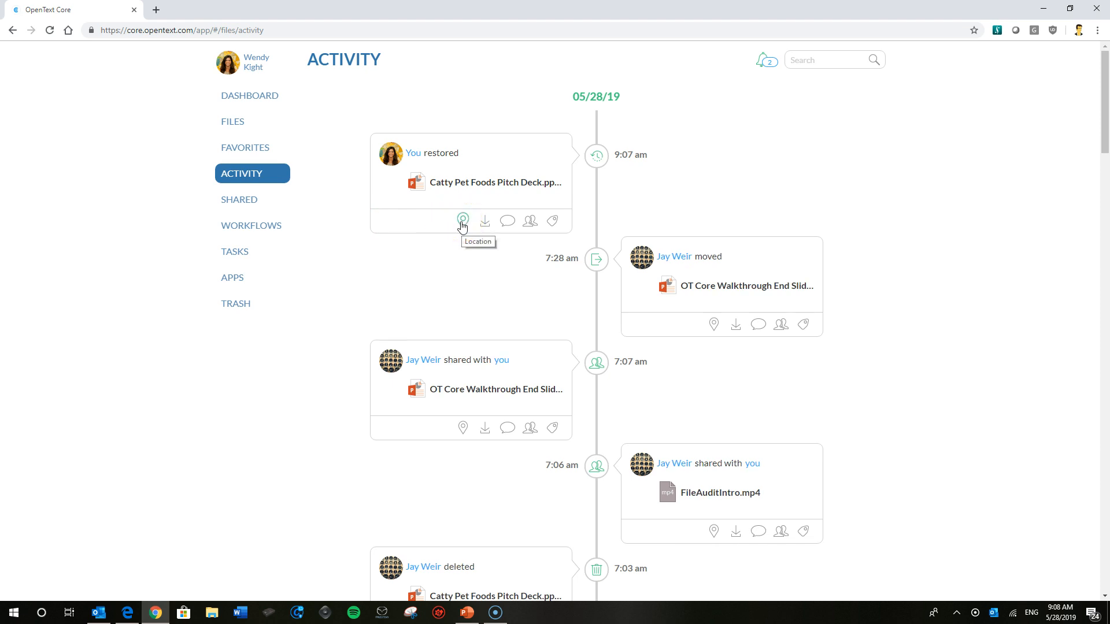
Show the Client Briefing Files folder and select the Catty Pet Foods Pitch Deck
{"action": "left_click", "coordinate": [462, 219]}
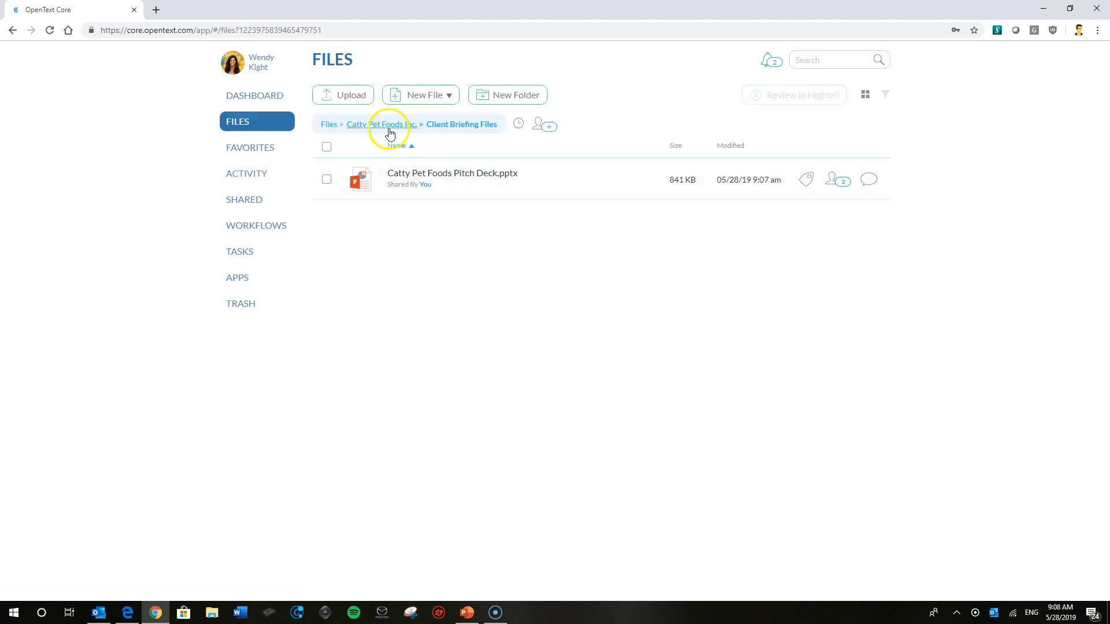
{"action": "mouse_move", "coordinate": [550, 352]}
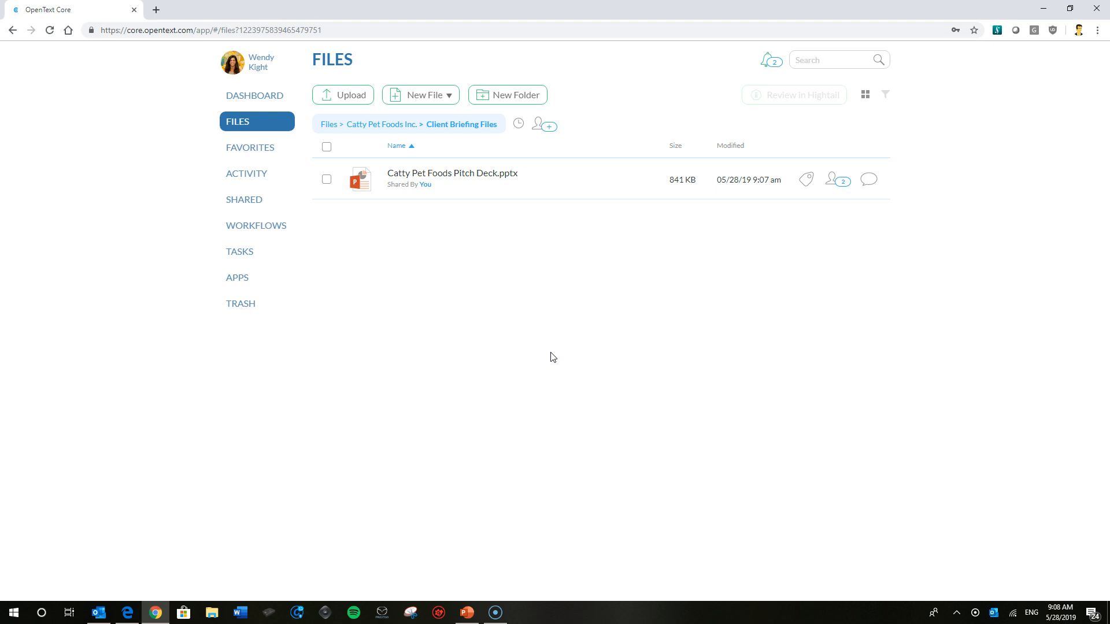
{"action": "mouse_move", "coordinate": [550, 364]}
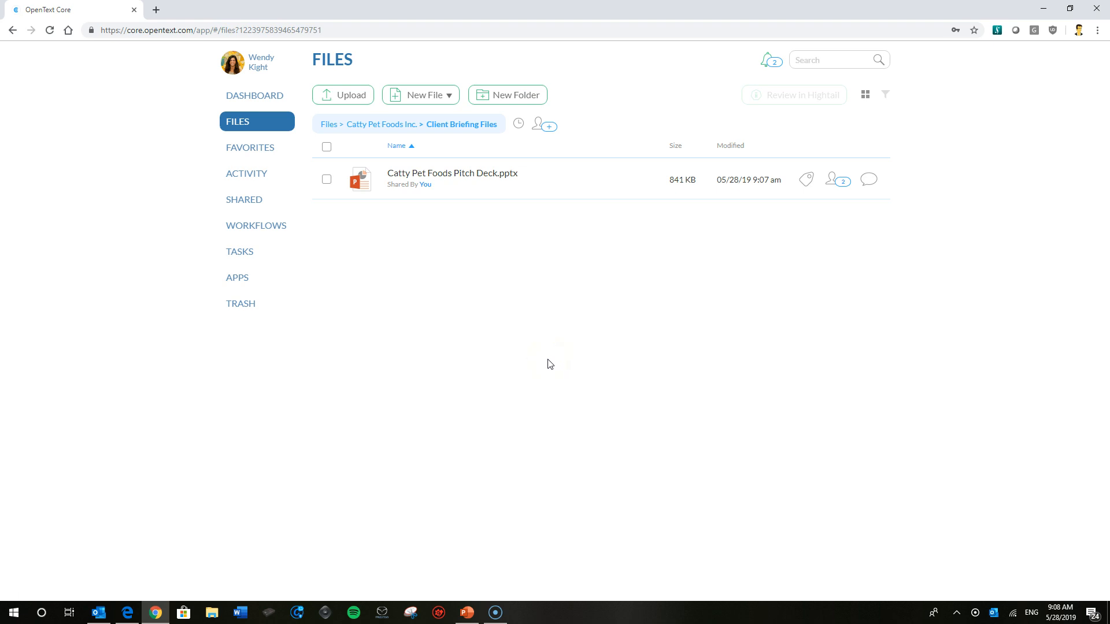
{"action": "mouse_move", "coordinate": [472, 285]}
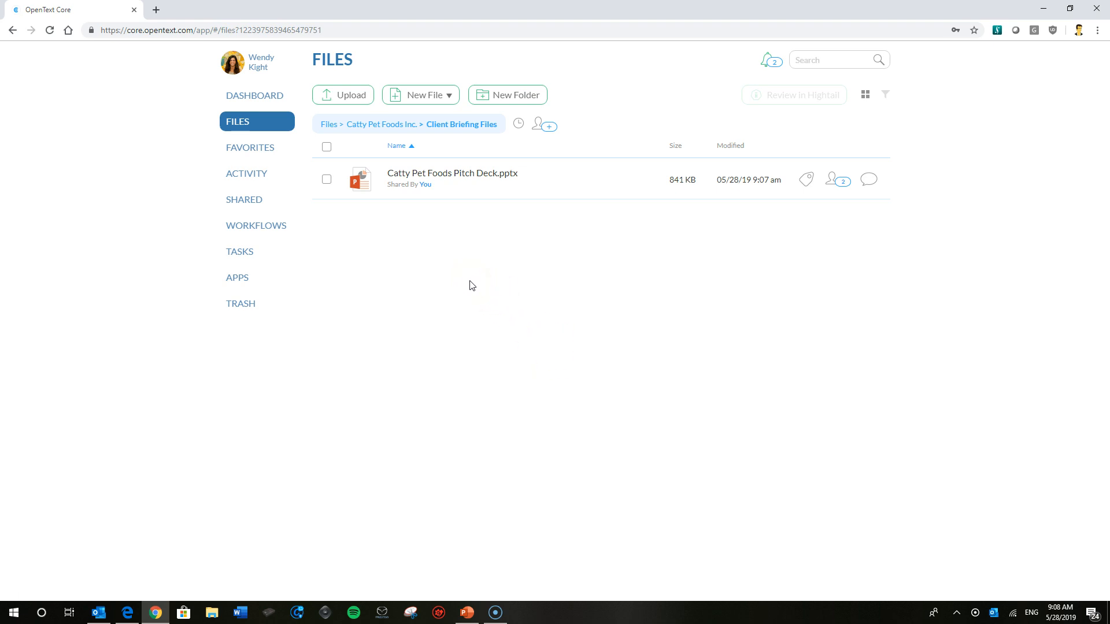
{"action": "mouse_move", "coordinate": [557, 179]}
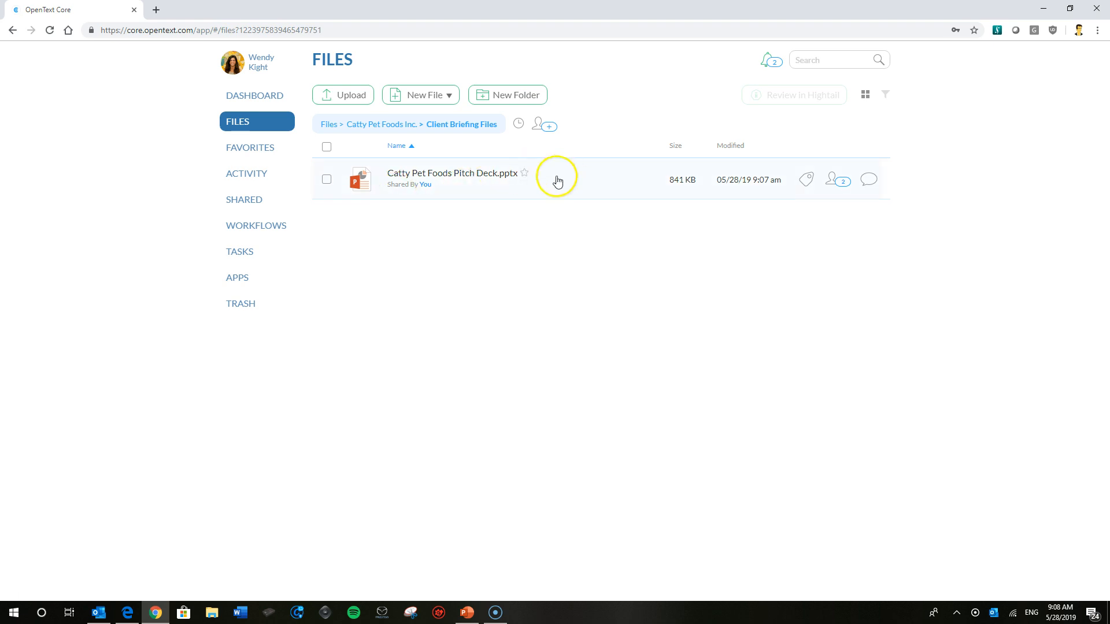
{"action": "mouse_move", "coordinate": [454, 128]}
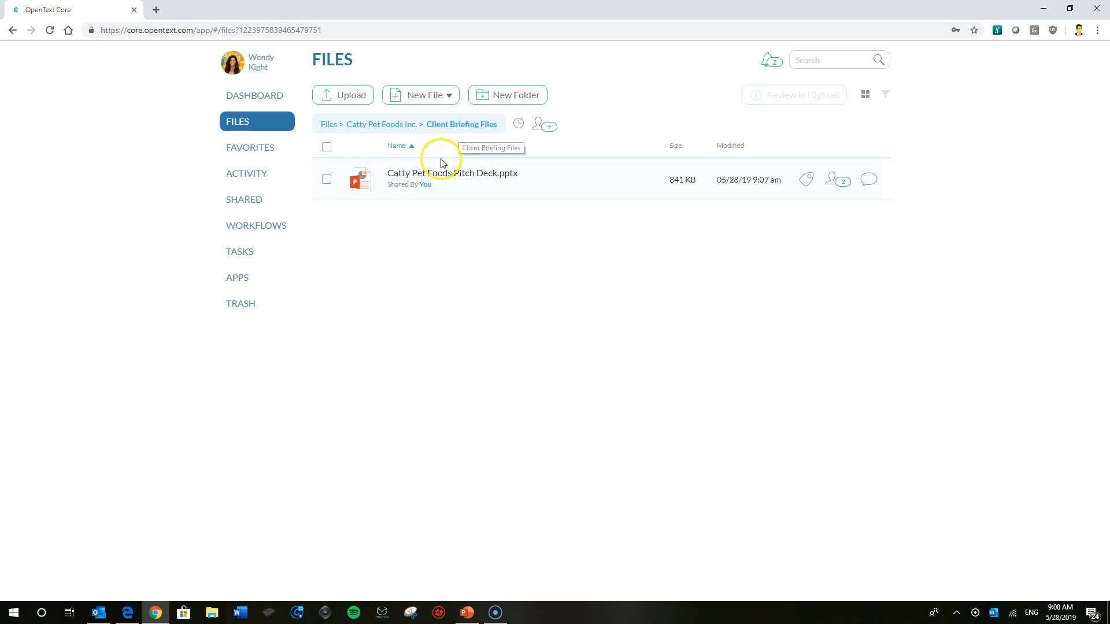
{"action": "mouse_move", "coordinate": [381, 243]}
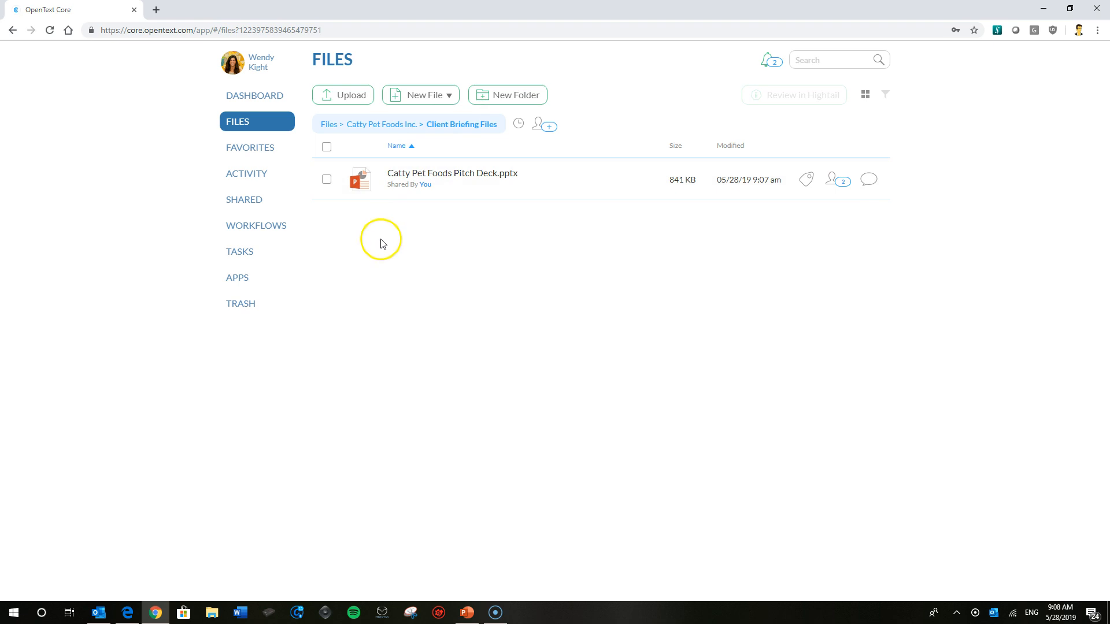
{"action": "left_click", "coordinate": [327, 179]}
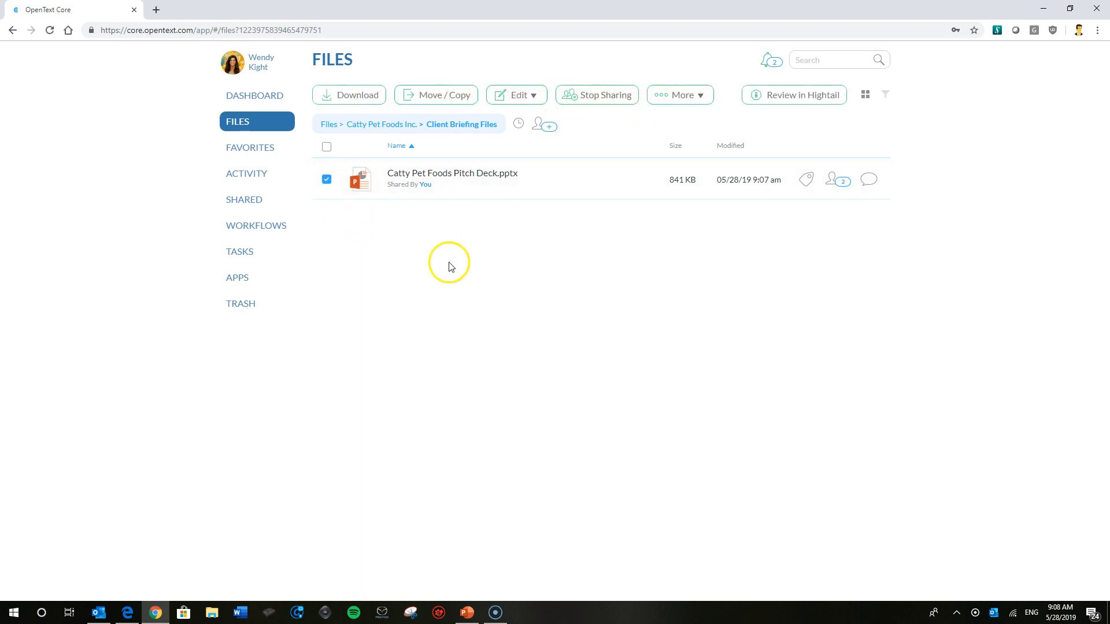
{"action": "mouse_move", "coordinate": [384, 244]}
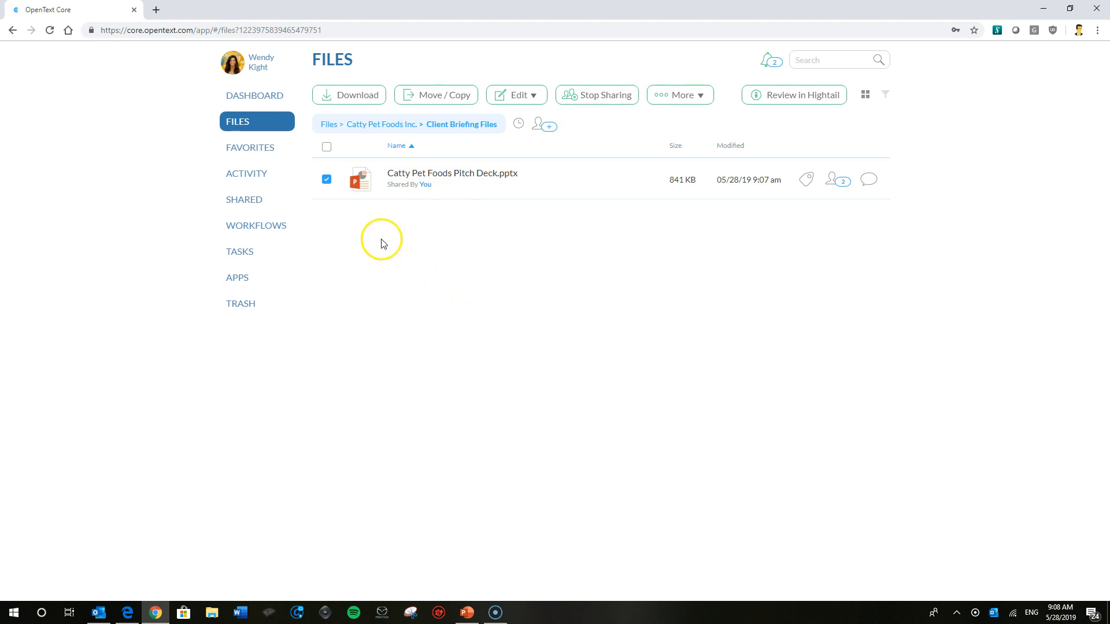
{"action": "mouse_move", "coordinate": [258, 178]}
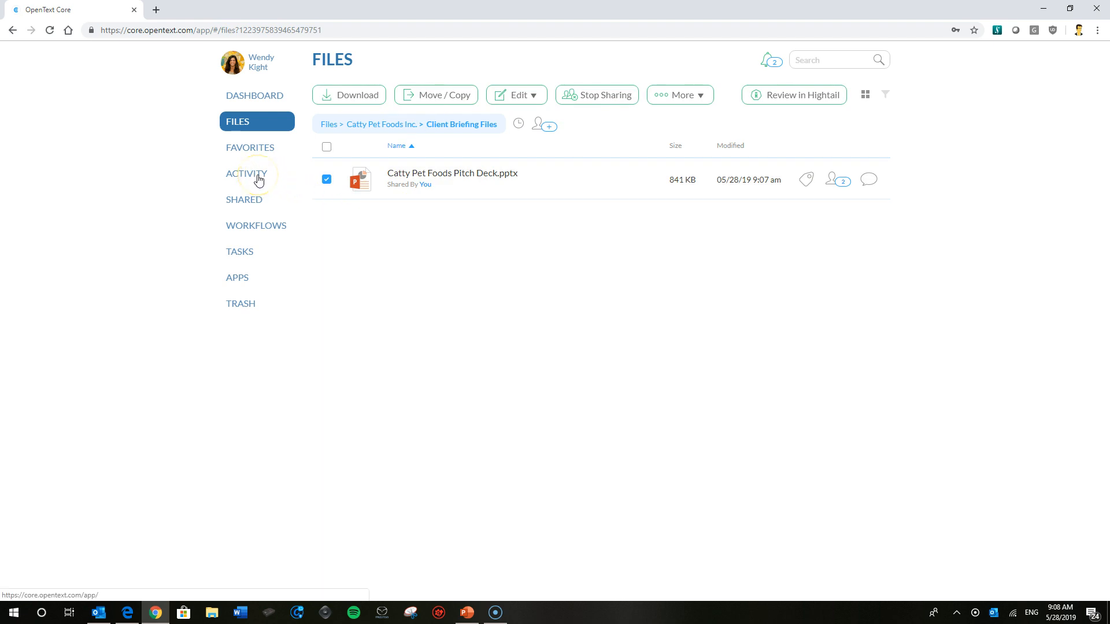
Return to the Activity feed and download the restored Catty Pet Foods Pitch Deck
{"action": "left_click", "coordinate": [247, 173]}
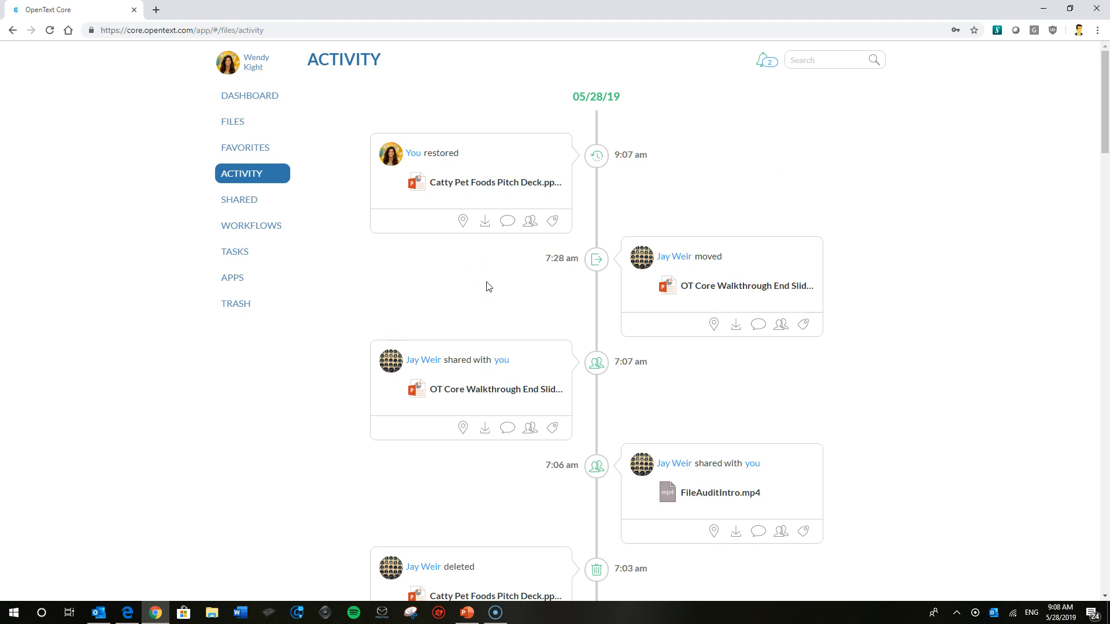
{"action": "mouse_move", "coordinate": [459, 287]}
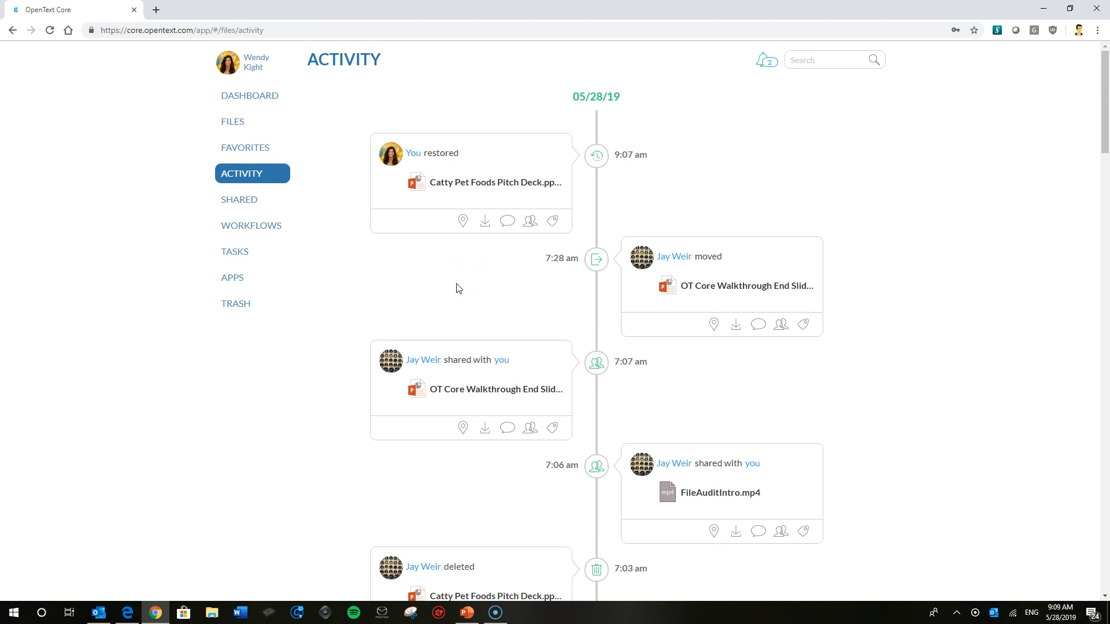
{"action": "mouse_move", "coordinate": [247, 307]}
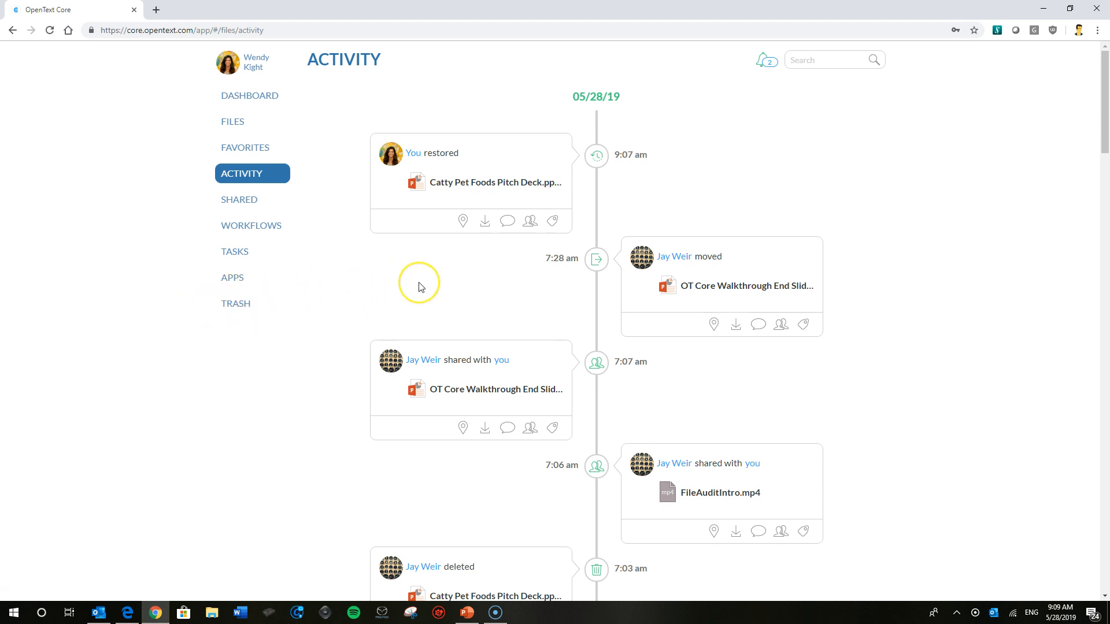
{"action": "mouse_move", "coordinate": [419, 287]}
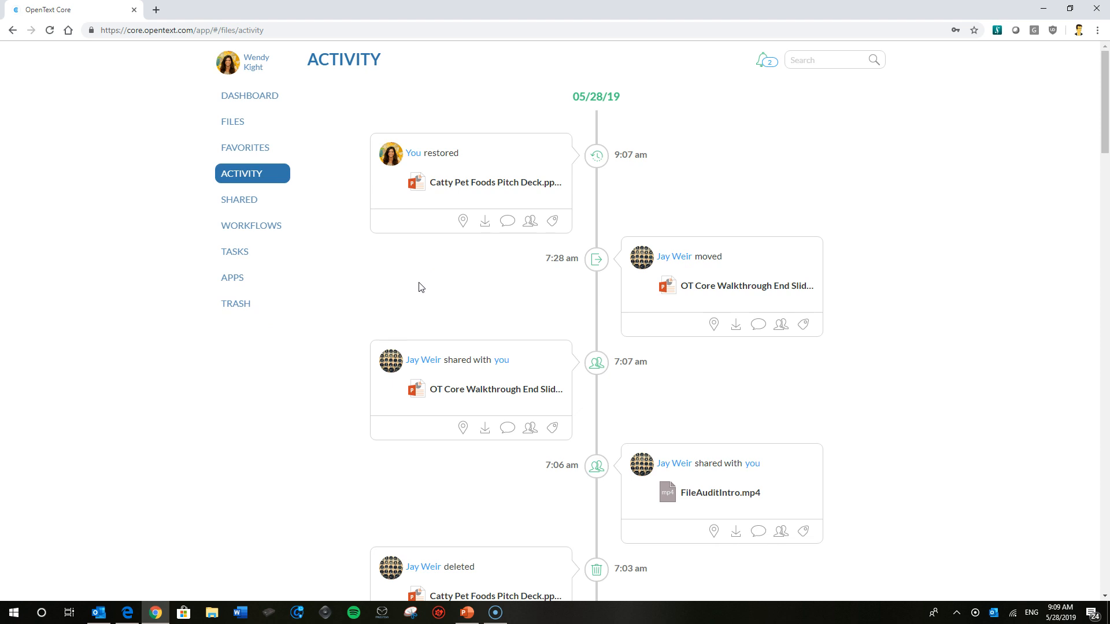
{"action": "mouse_move", "coordinate": [485, 221]}
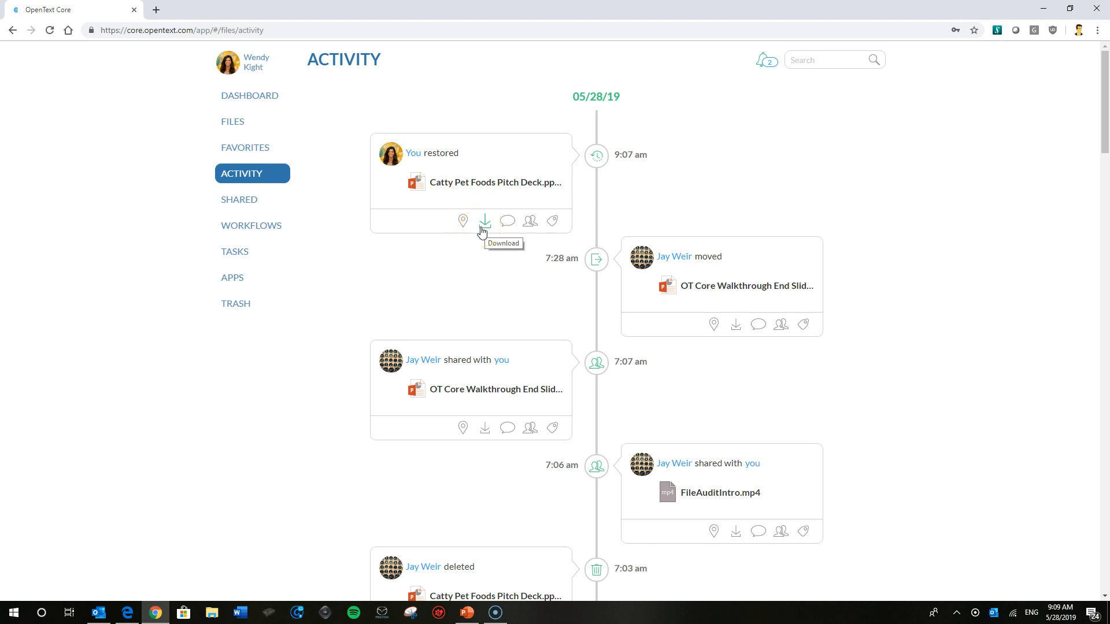
{"action": "left_click", "coordinate": [484, 220]}
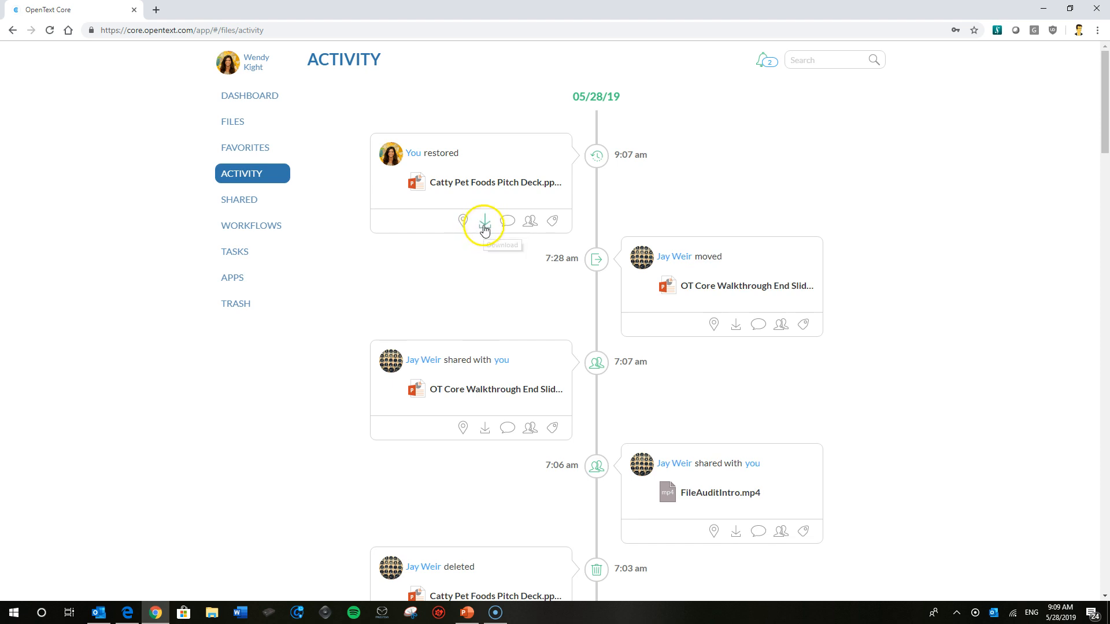
{"action": "mouse_move", "coordinate": [507, 220]}
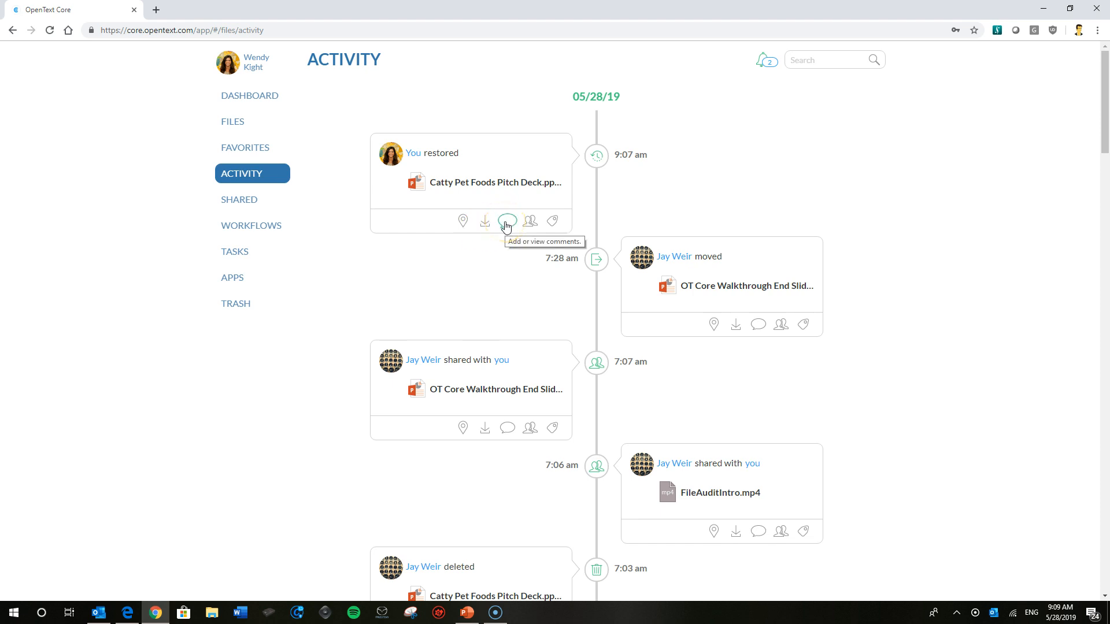
Post the comment "I've restored this file." on the pitch deck and close the comments panel
{"action": "left_click", "coordinate": [507, 220]}
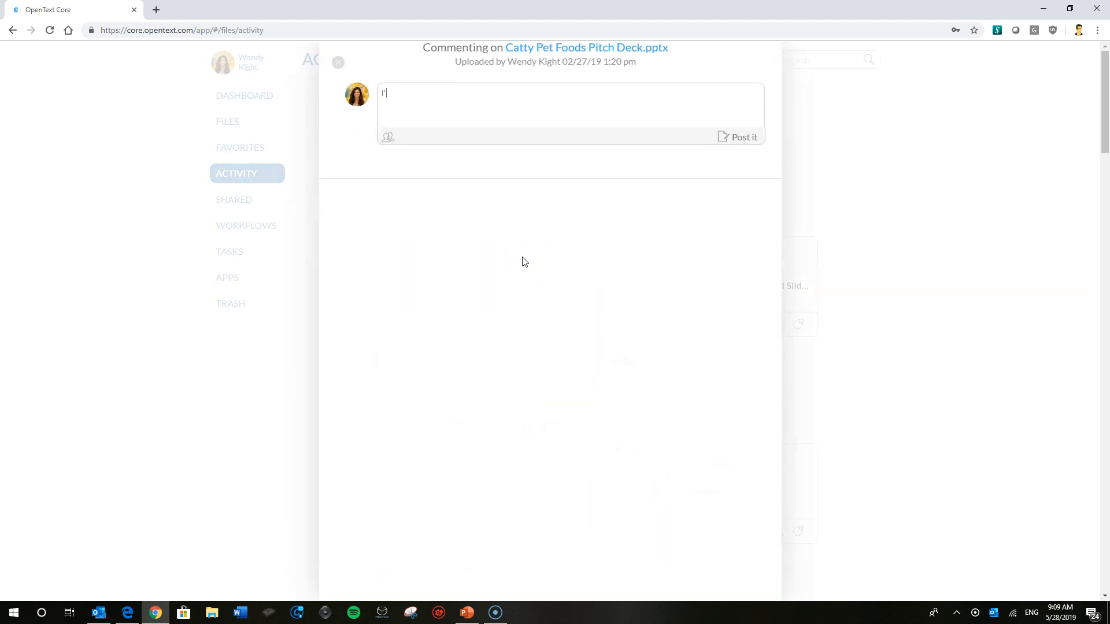
{"action": "type", "text": "'ve restored this"}
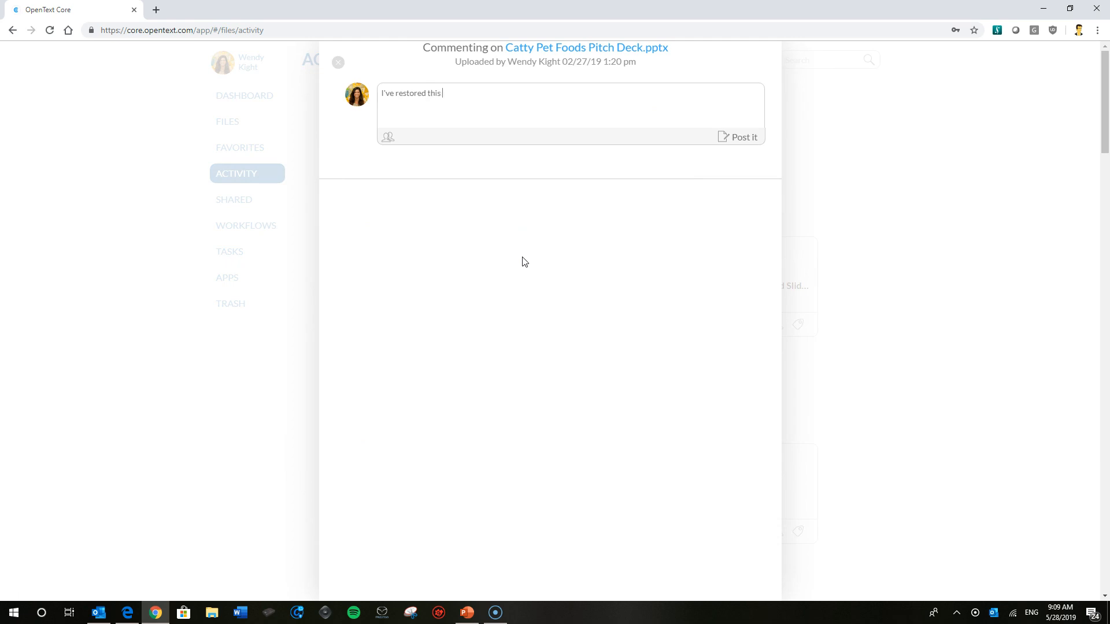
{"action": "type", "text": "file."}
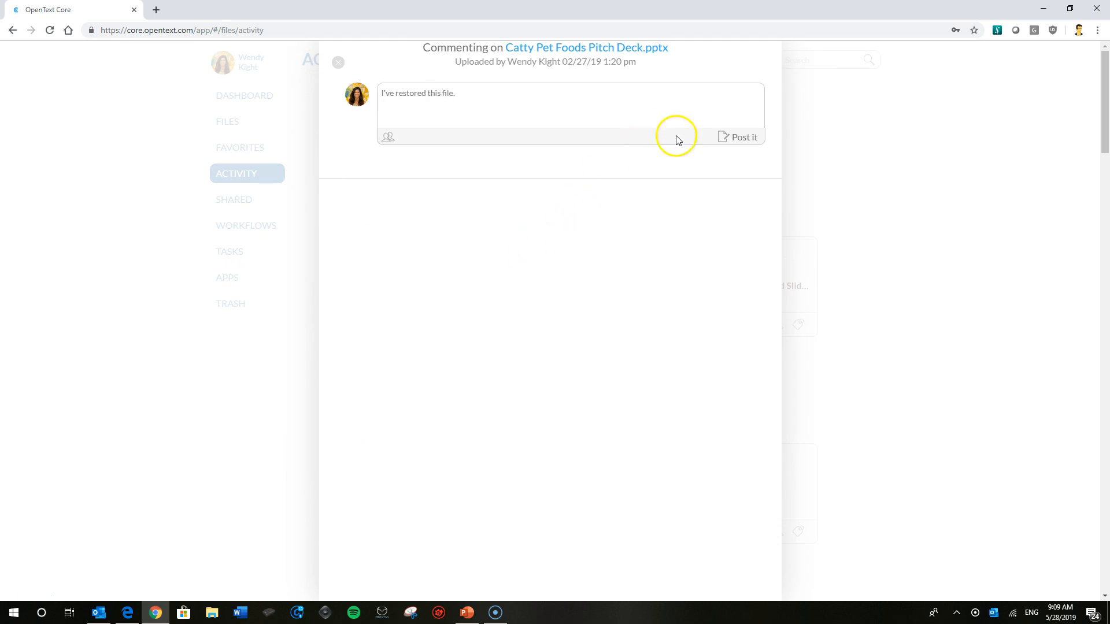
{"action": "left_click", "coordinate": [744, 137]}
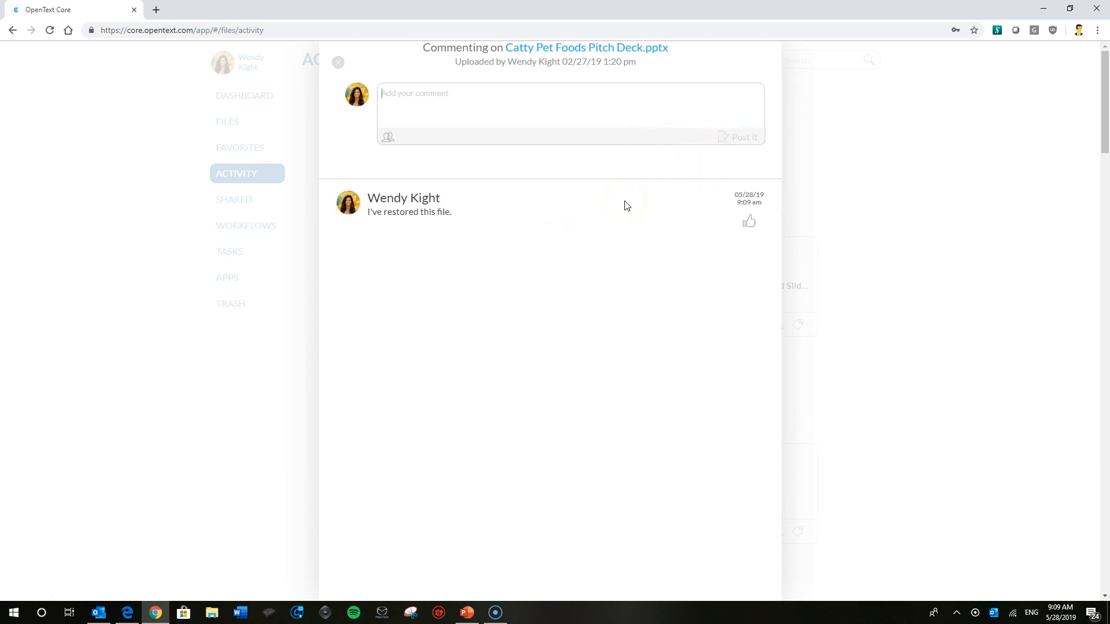
{"action": "left_click", "coordinate": [338, 62]}
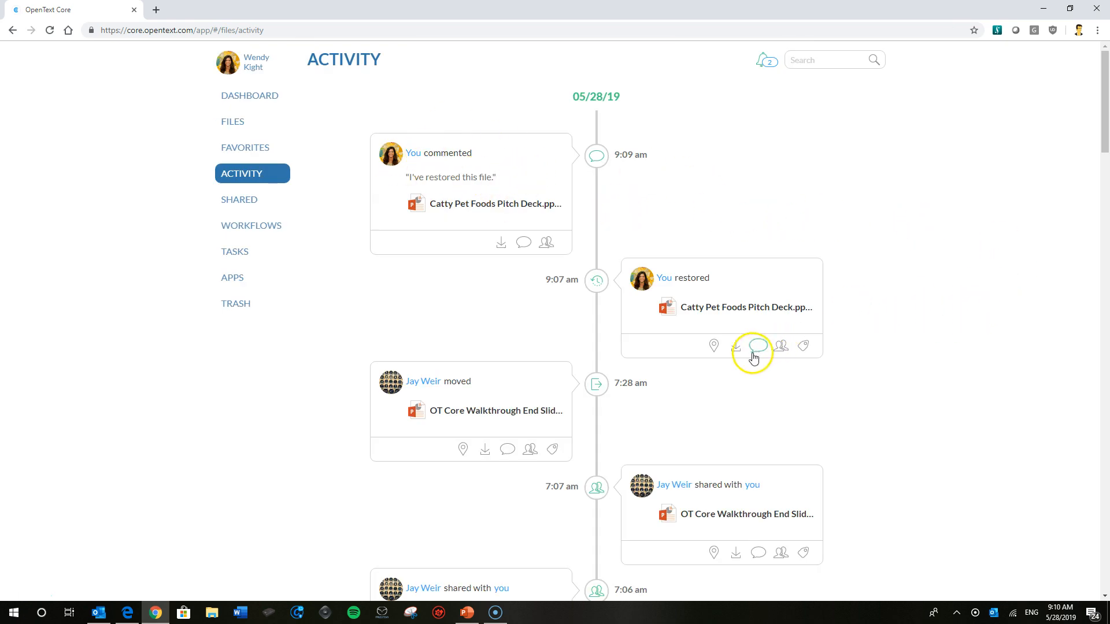
{"action": "mouse_move", "coordinate": [781, 346]}
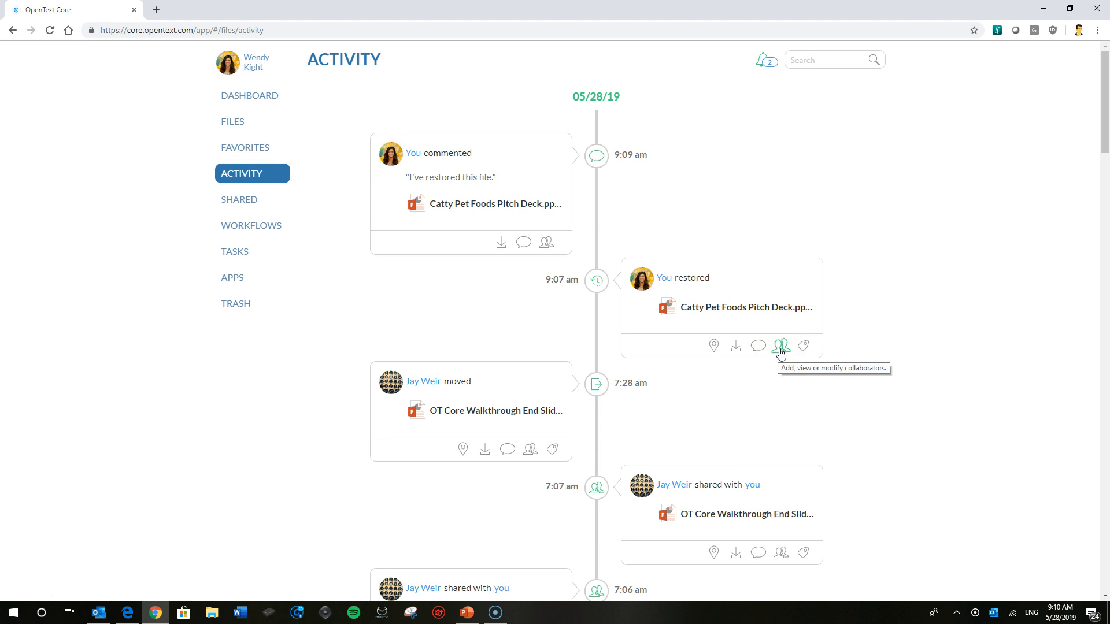
{"action": "left_click", "coordinate": [781, 346]}
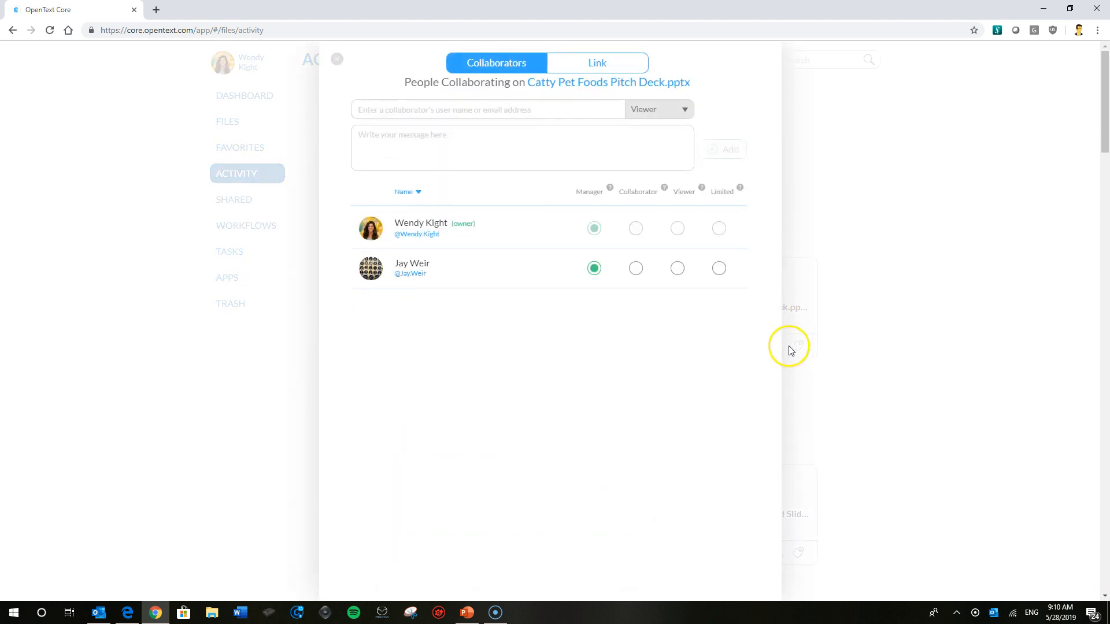
{"action": "mouse_move", "coordinate": [529, 211]}
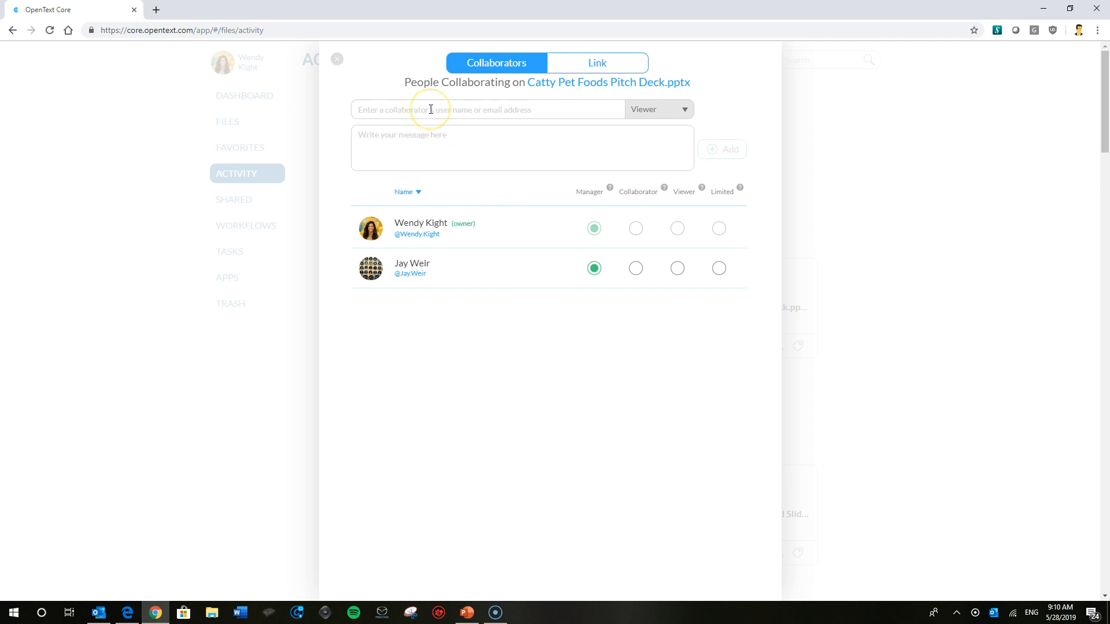
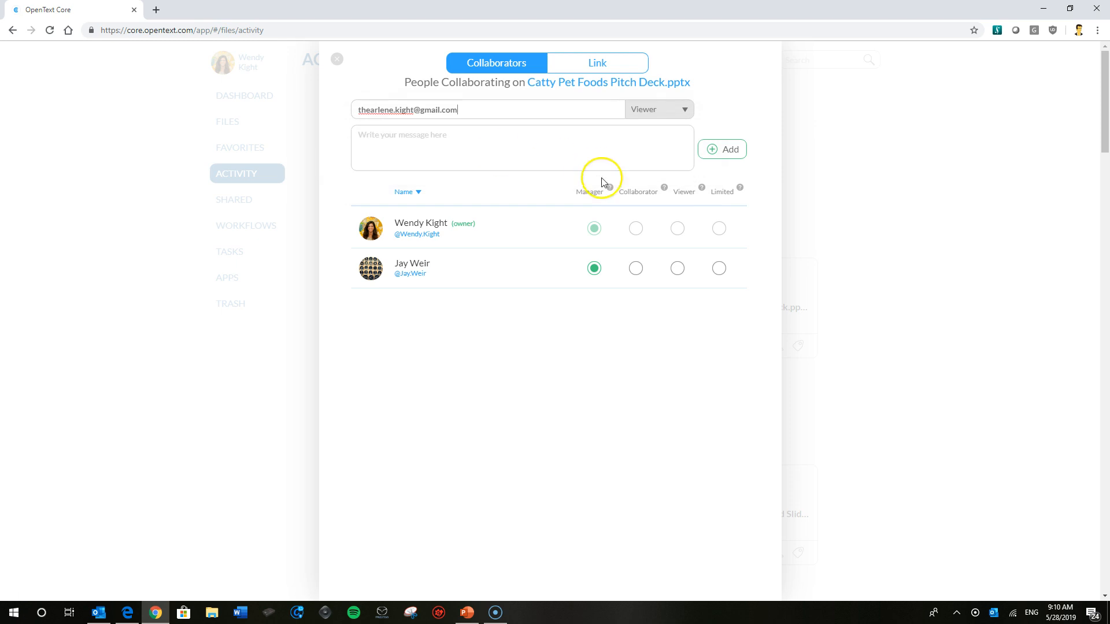
{"action": "left_click", "coordinate": [658, 109]}
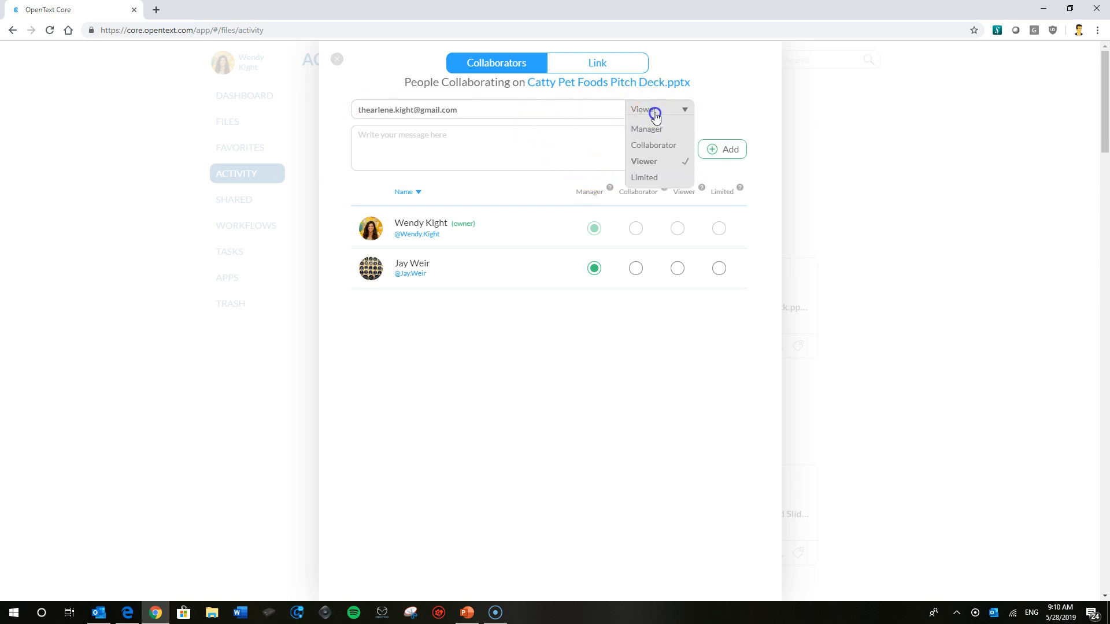
{"action": "left_click", "coordinate": [653, 145]}
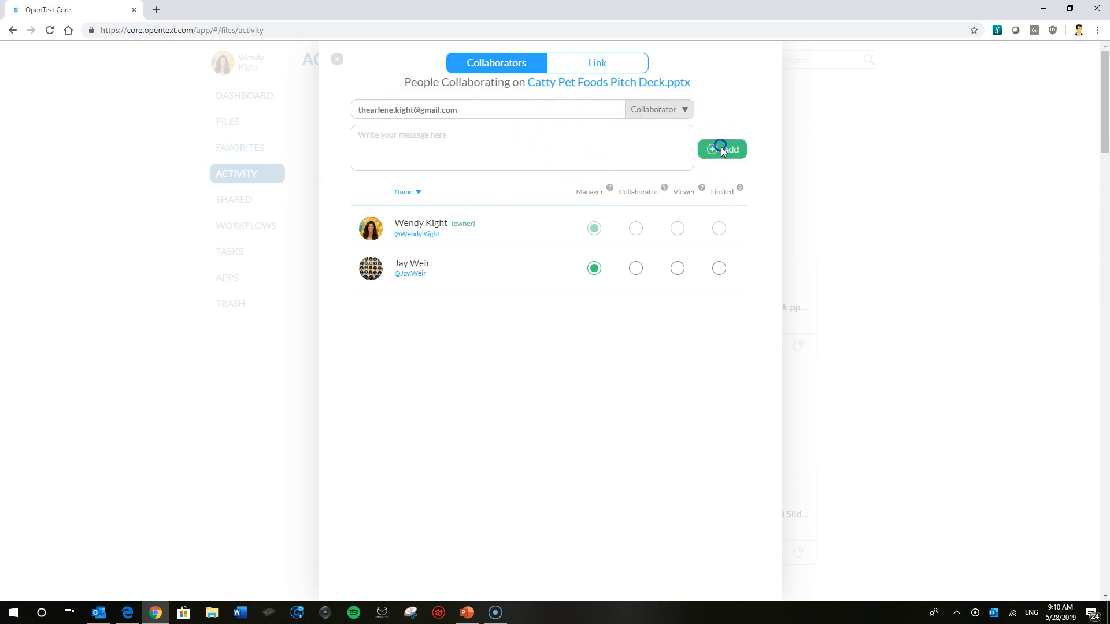
{"action": "left_click", "coordinate": [723, 149]}
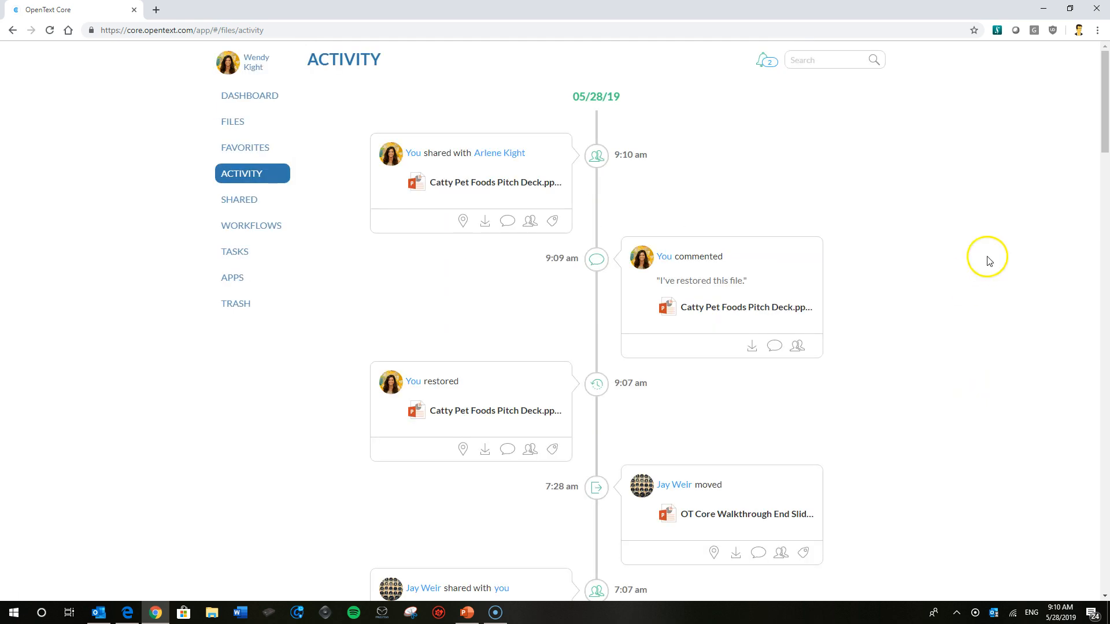
{"action": "mouse_move", "coordinate": [520, 174]}
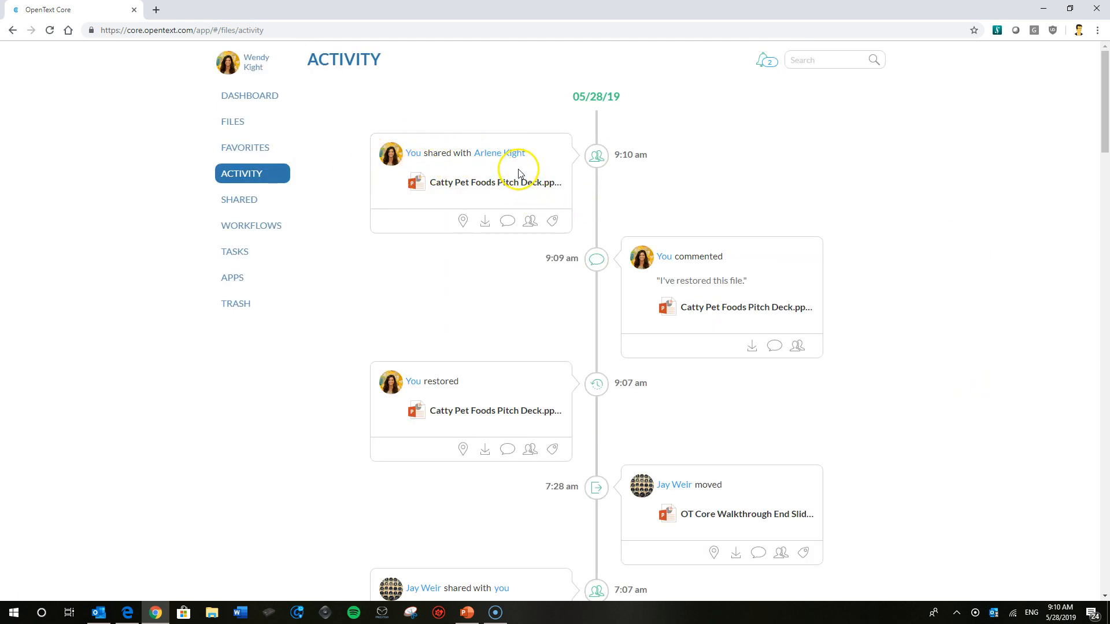
{"action": "mouse_move", "coordinate": [520, 212]}
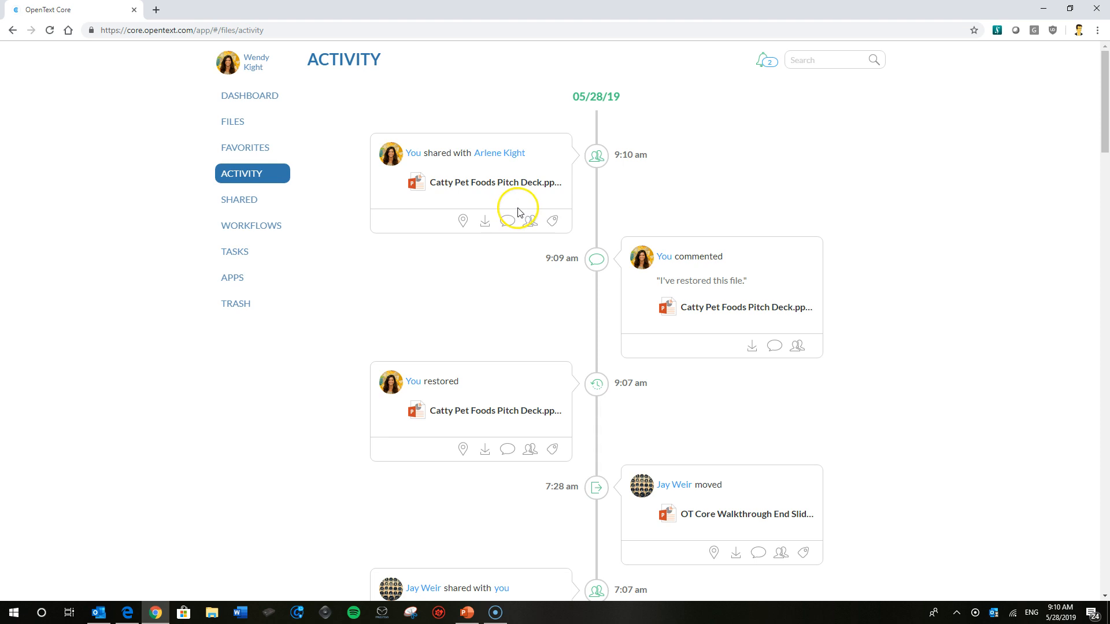
{"action": "mouse_move", "coordinate": [465, 187]}
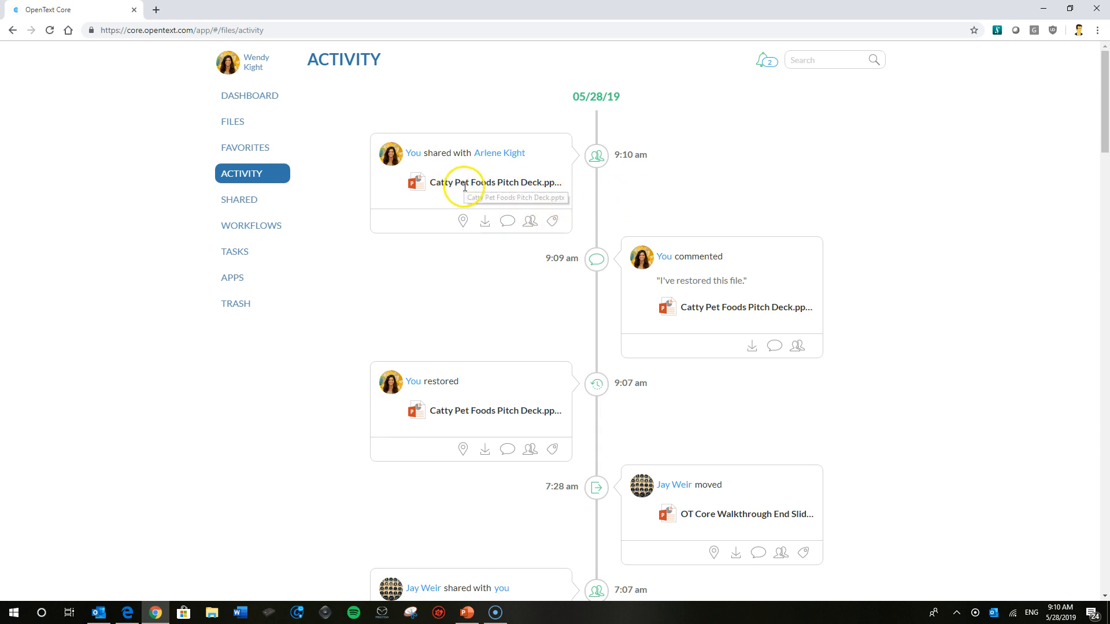
{"action": "mouse_move", "coordinate": [606, 204]}
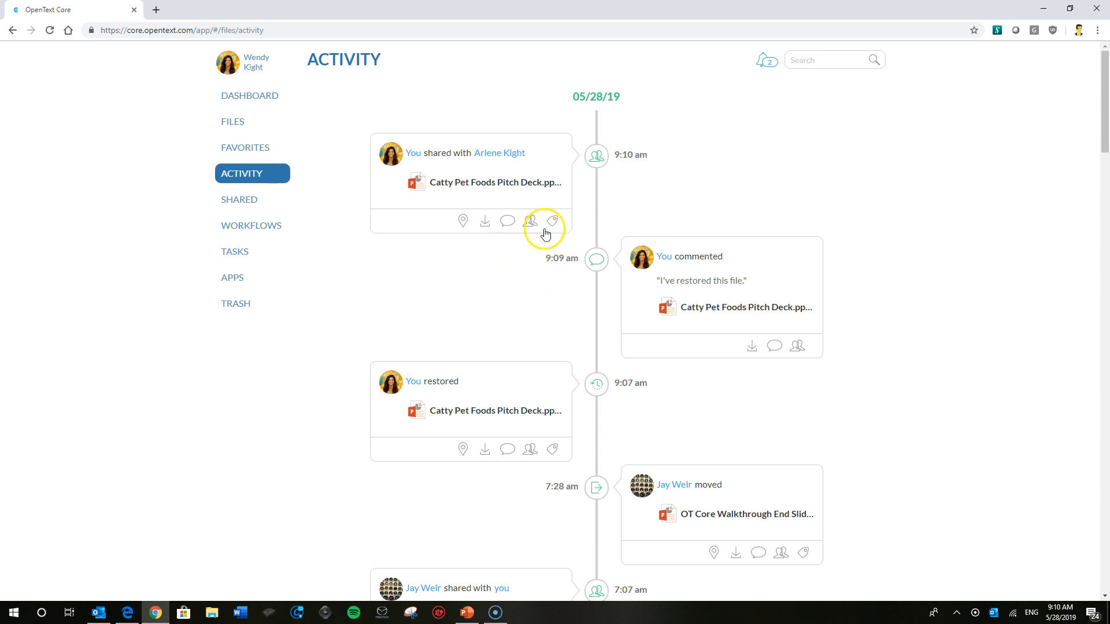
Add the tags marketing, marketingdeck and pitchdeck to the Catty Pet Foods Pitch Deck
{"action": "left_click", "coordinate": [552, 221]}
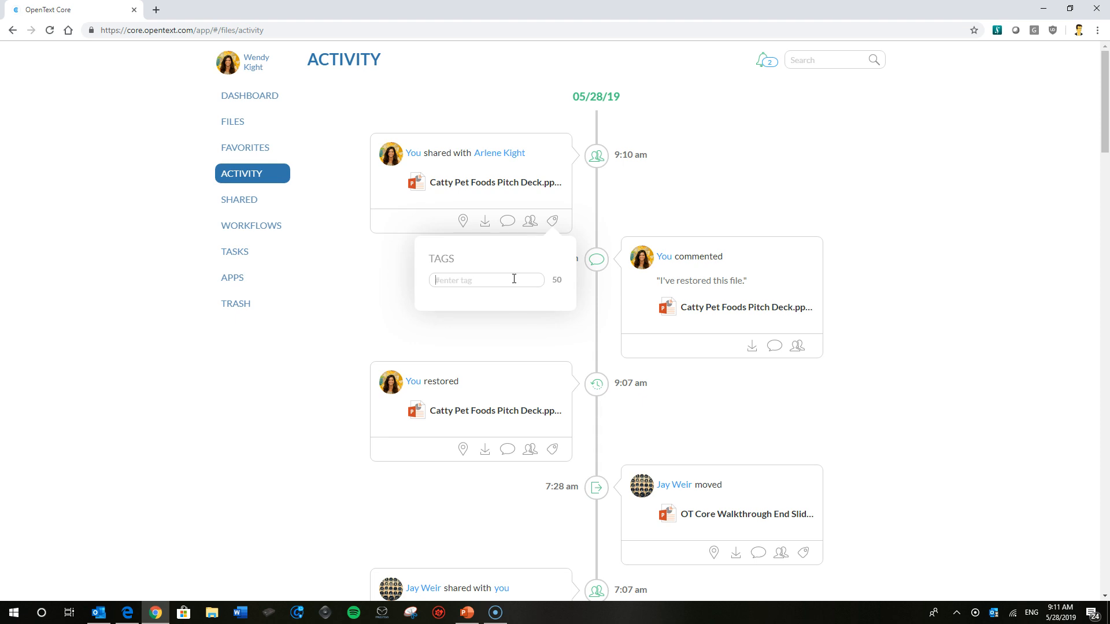
{"action": "type", "text": "marketing"}
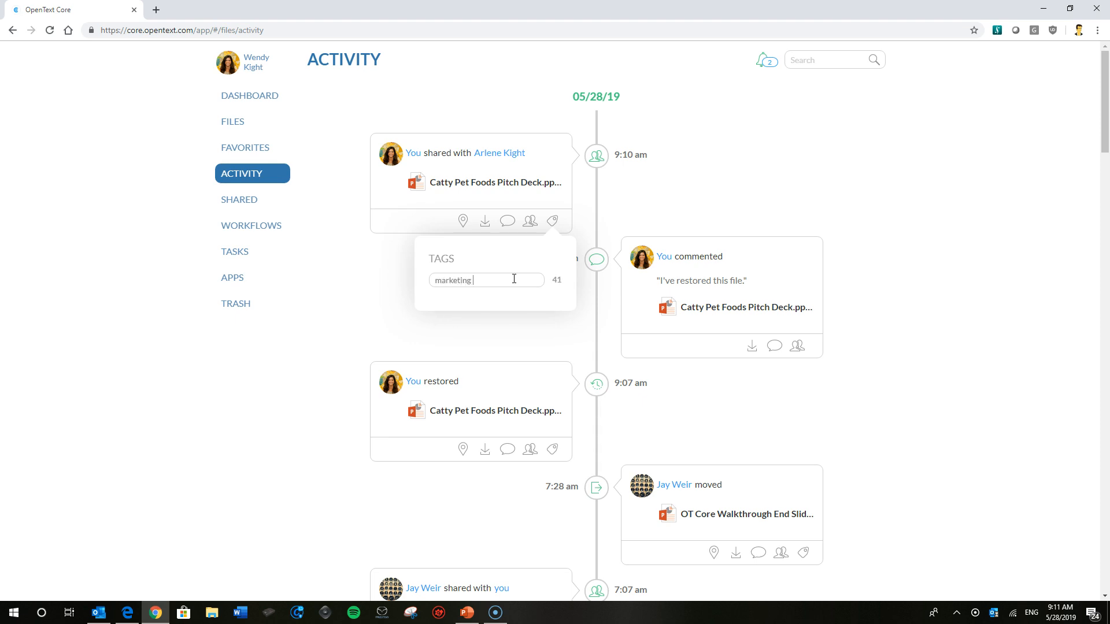
{"action": "key", "text": "Enter"}
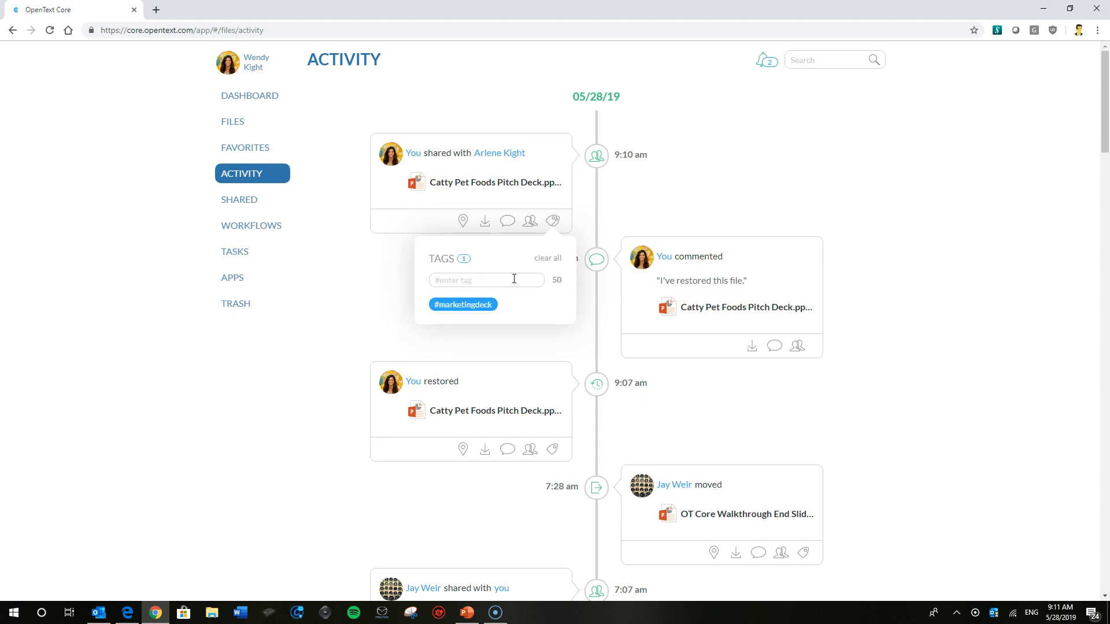
{"action": "type", "text": "marketing deck"}
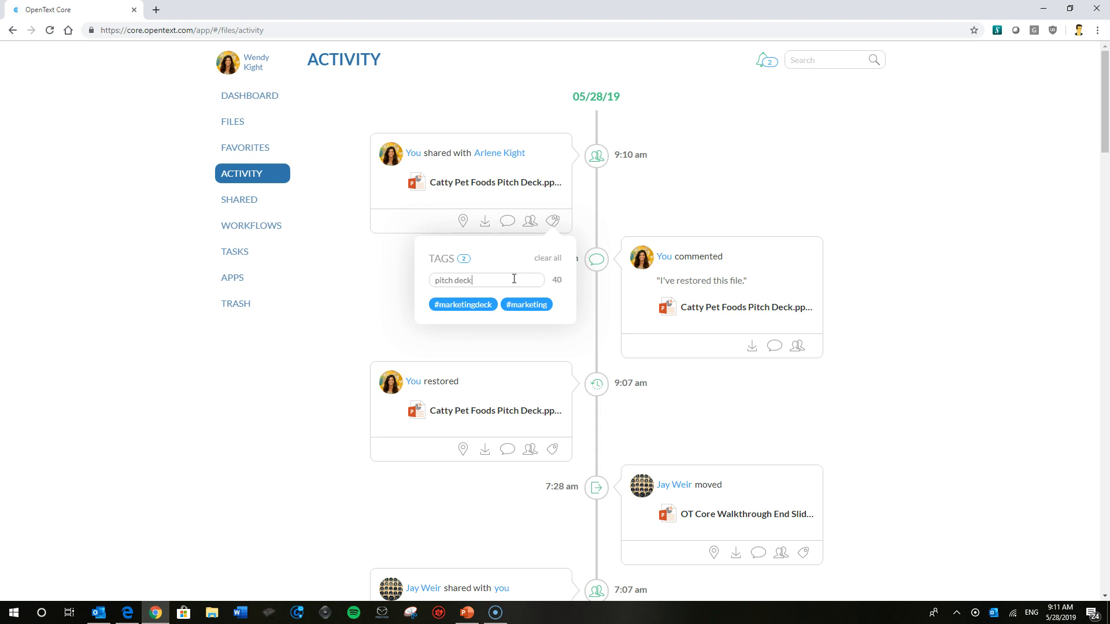
{"action": "type", "text": "catty pe"}
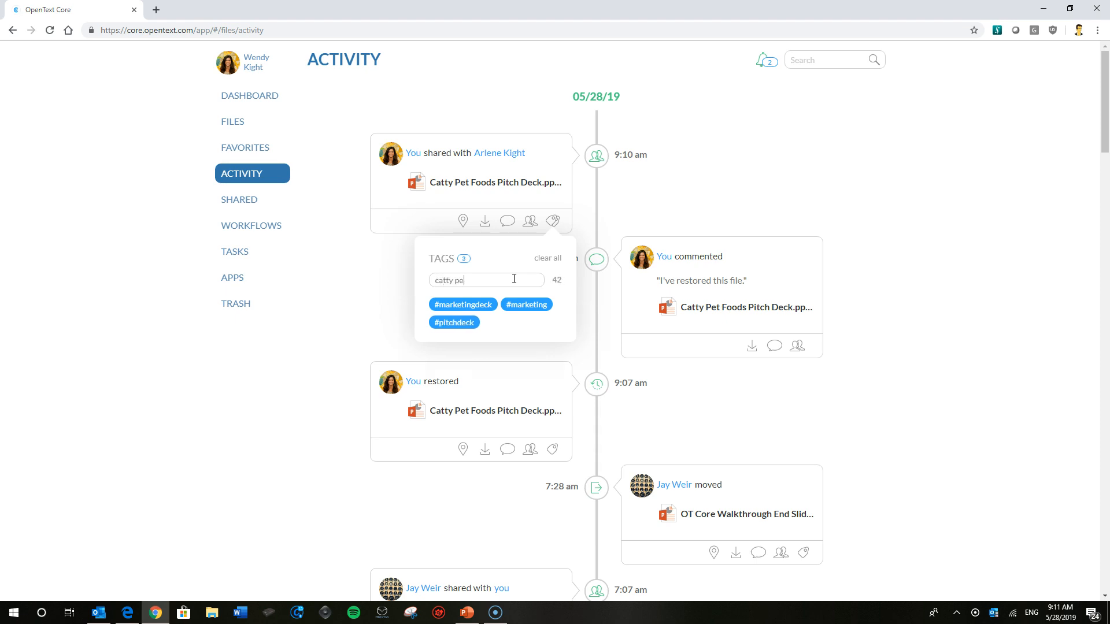
{"action": "key", "text": "Enter"}
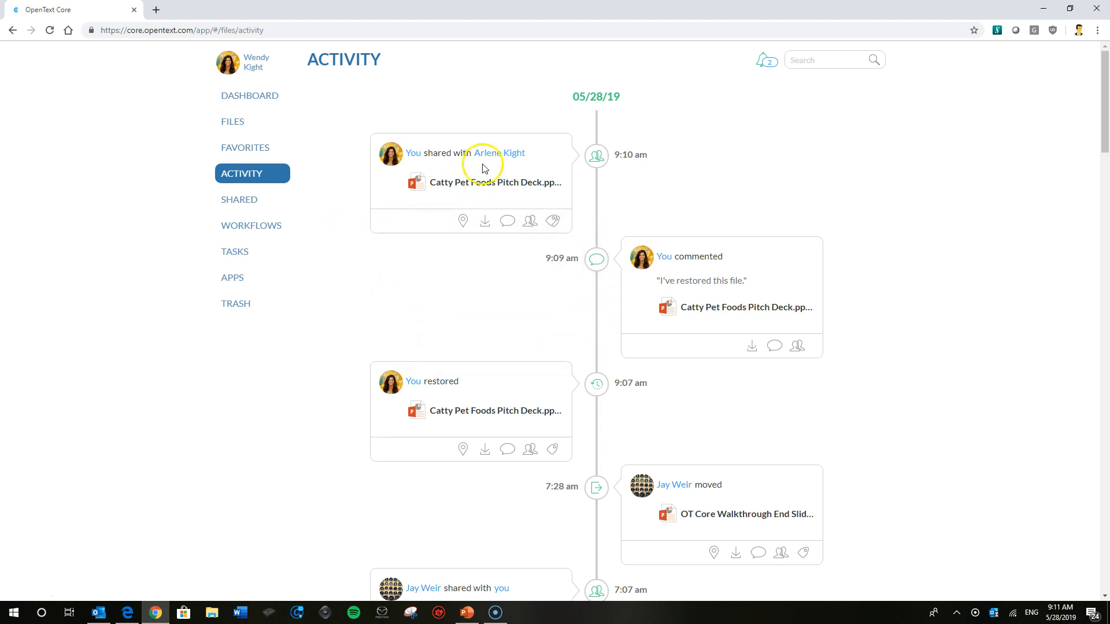
{"action": "mouse_move", "coordinate": [834, 234]}
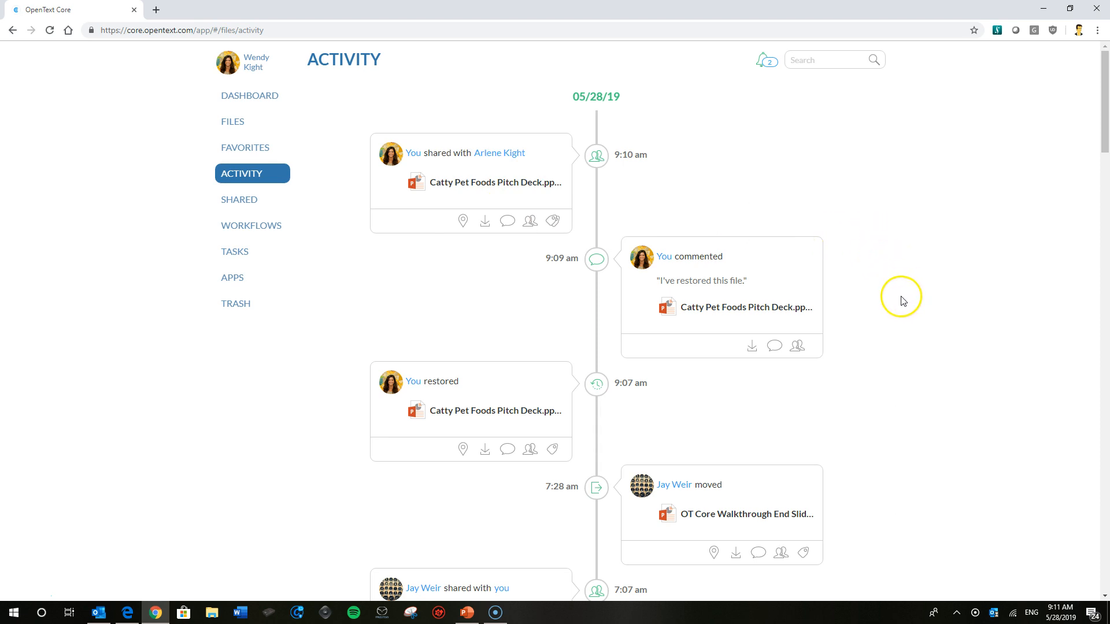
{"action": "scroll", "scroll_direction": "down", "scroll_amount": 3}
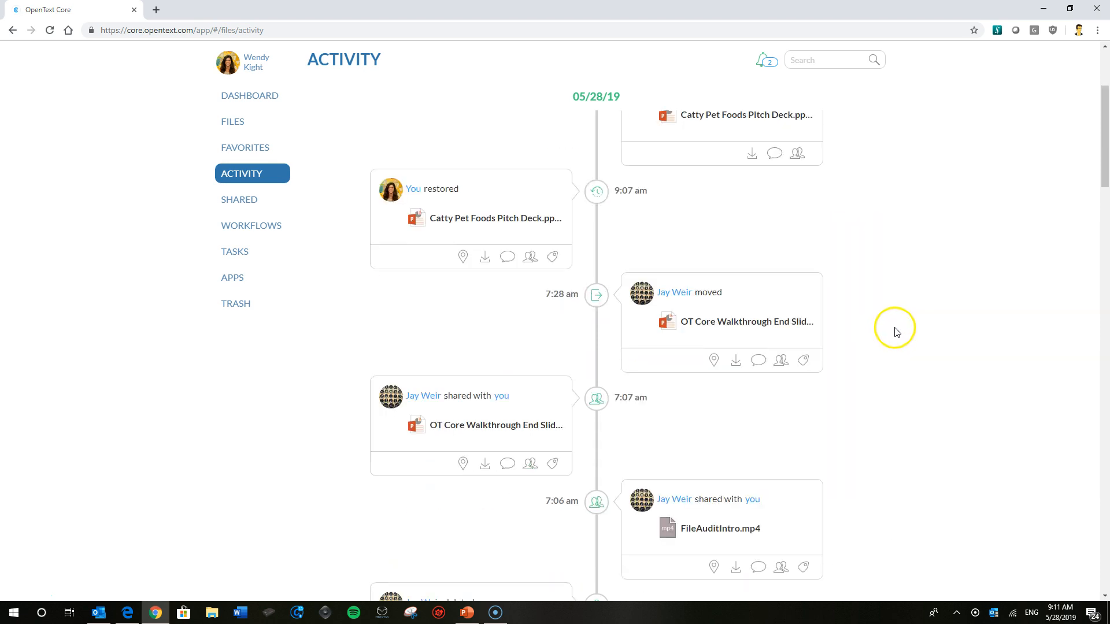
{"action": "scroll", "scroll_direction": "down", "scroll_amount": 3}
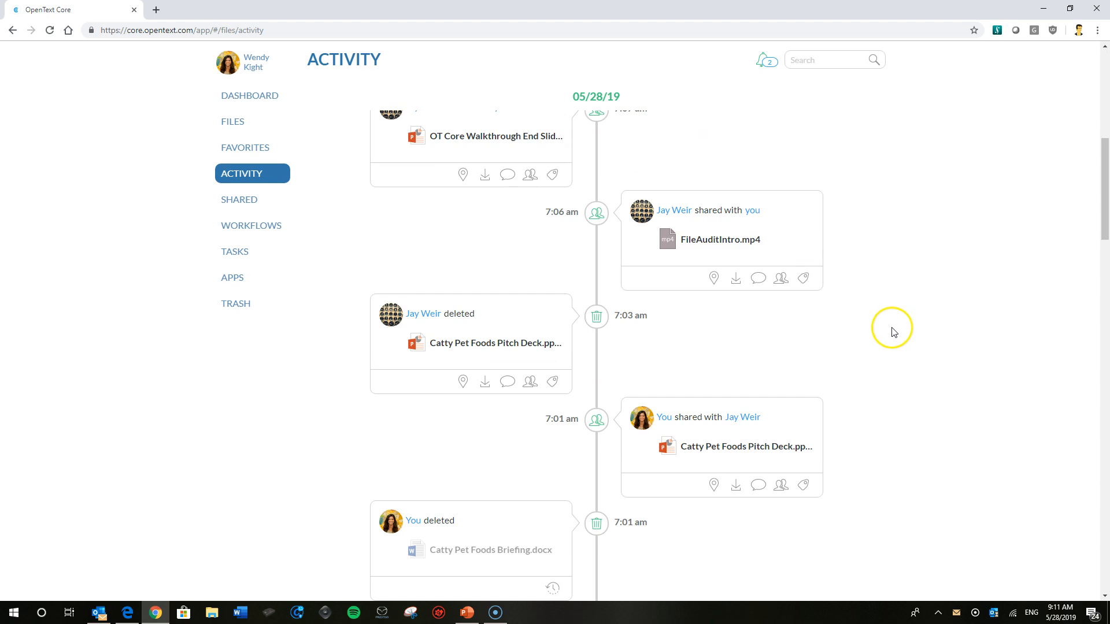
{"action": "scroll", "scroll_direction": "down", "scroll_amount": 3}
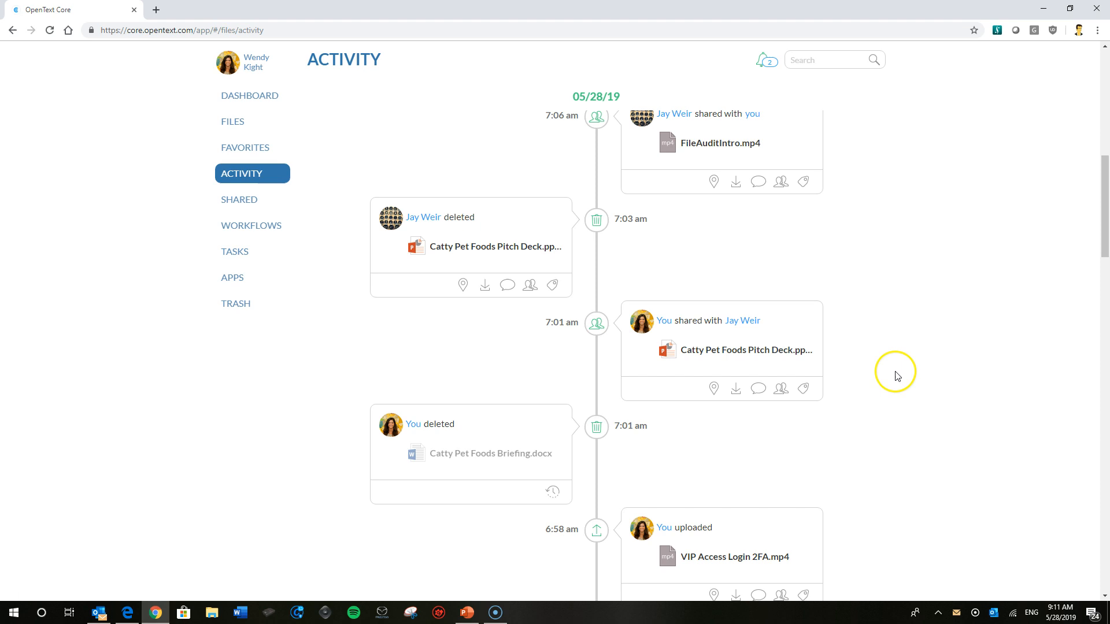
{"action": "scroll", "scroll_direction": "down", "scroll_amount": 3}
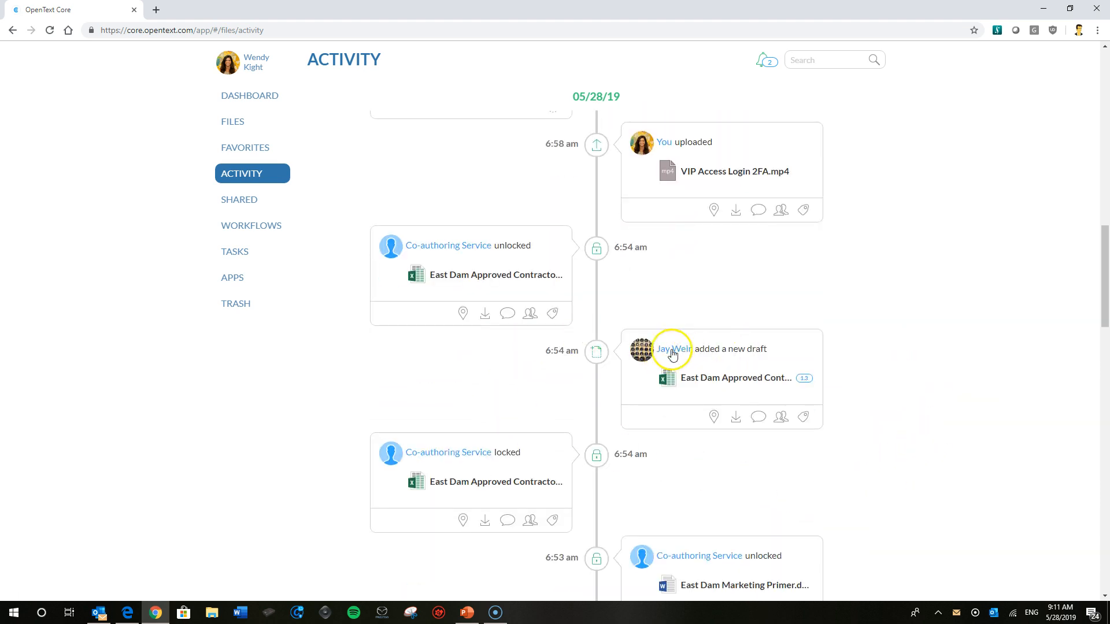
{"action": "mouse_move", "coordinate": [709, 399]}
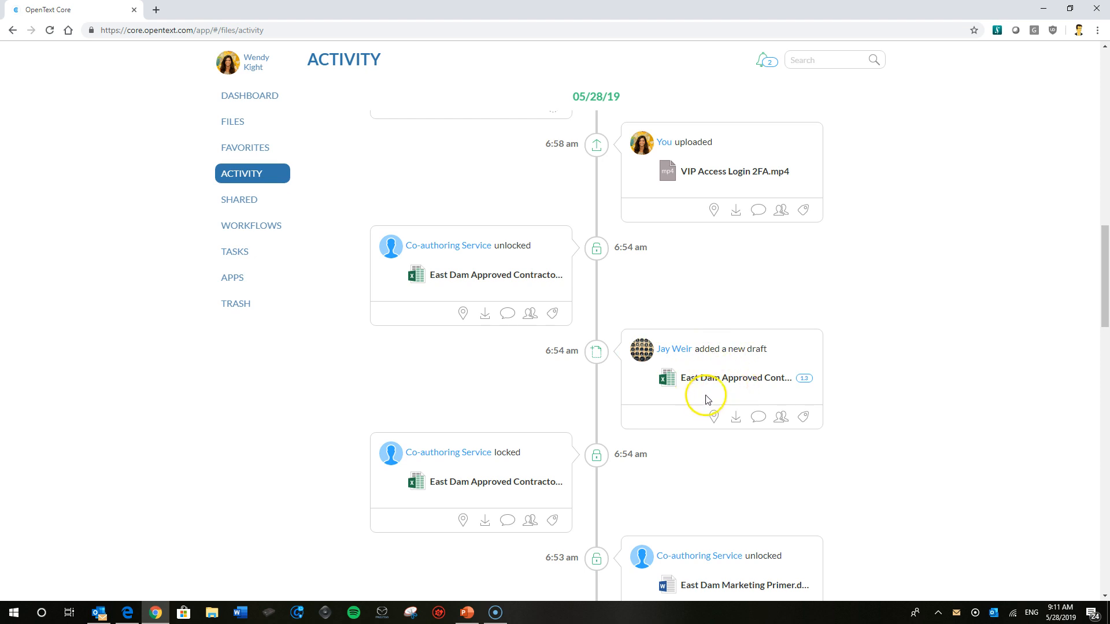
{"action": "mouse_move", "coordinate": [765, 378]}
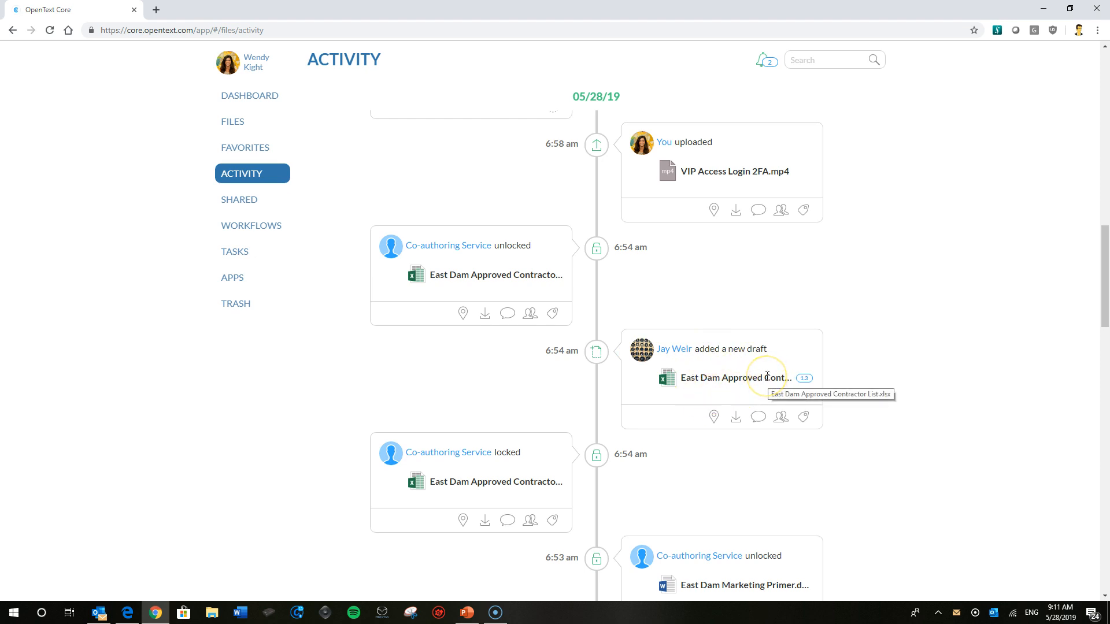
{"action": "mouse_move", "coordinate": [880, 401]}
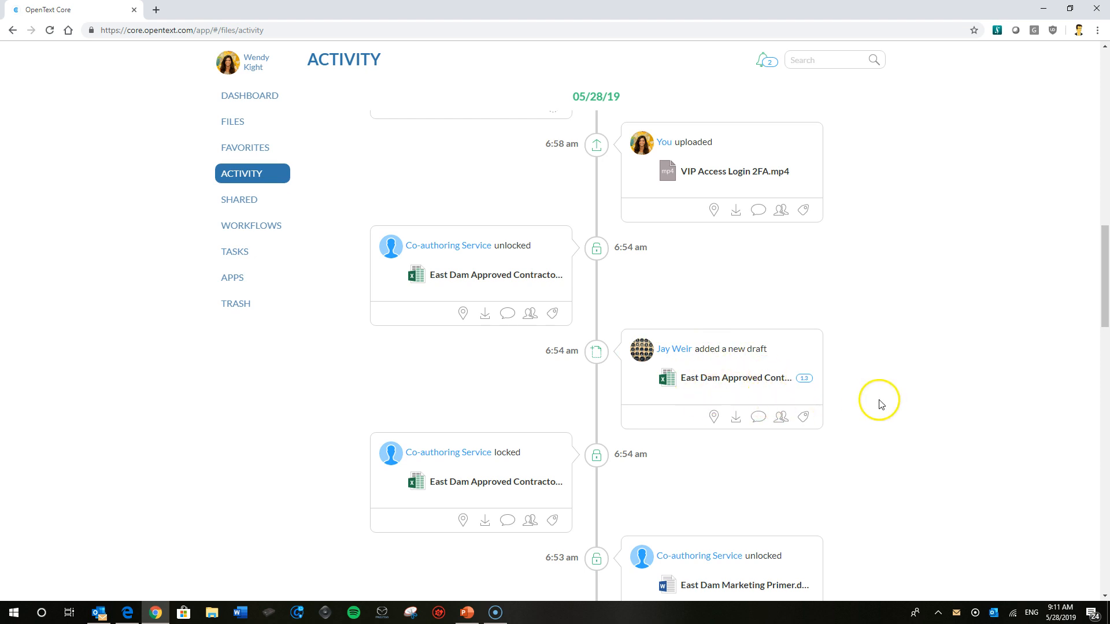
{"action": "mouse_move", "coordinate": [802, 383]}
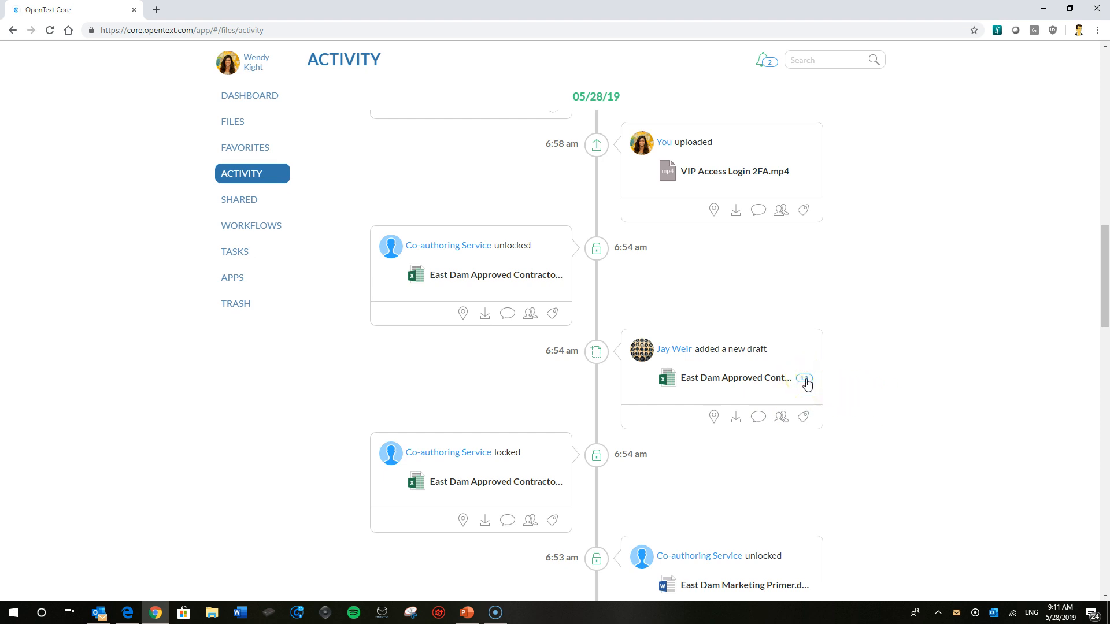
{"action": "left_click", "coordinate": [803, 378]}
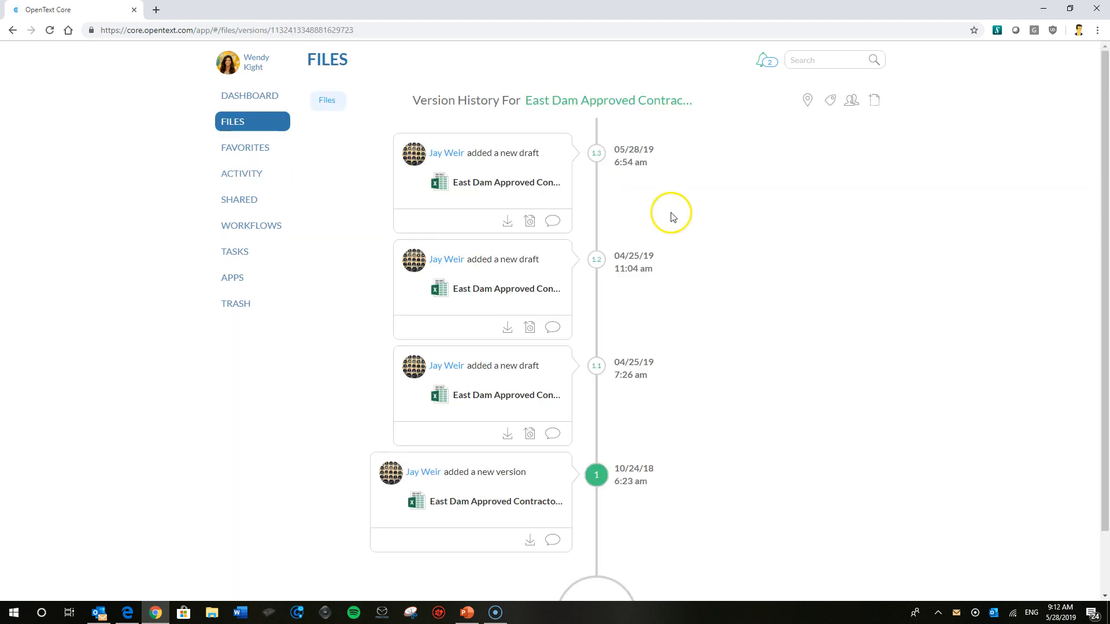
{"action": "mouse_move", "coordinate": [666, 220]}
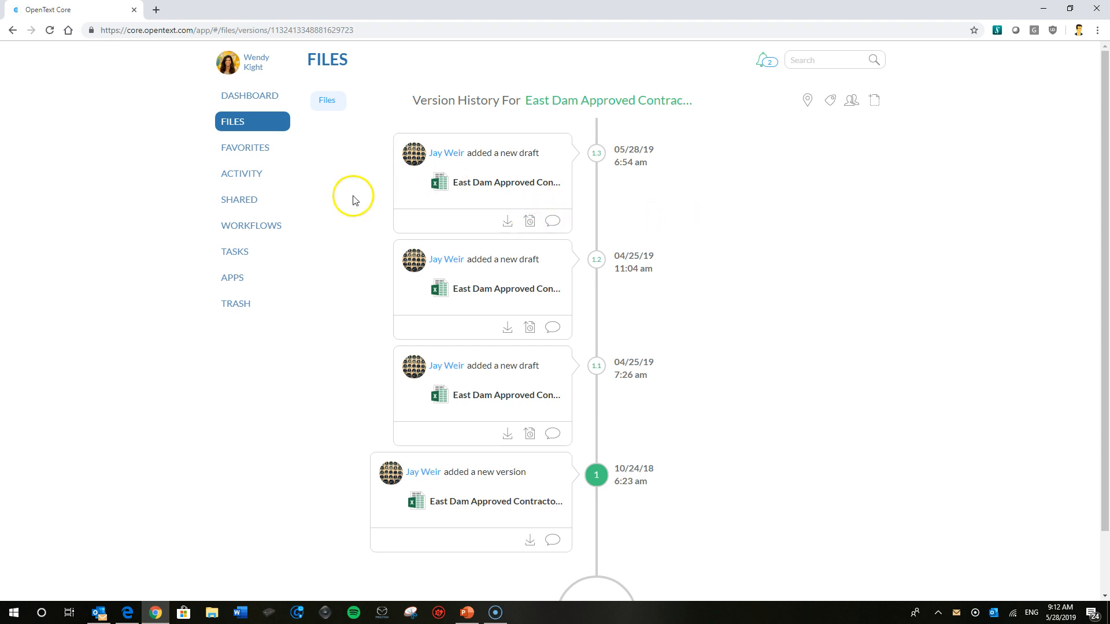
{"action": "mouse_move", "coordinate": [485, 245]}
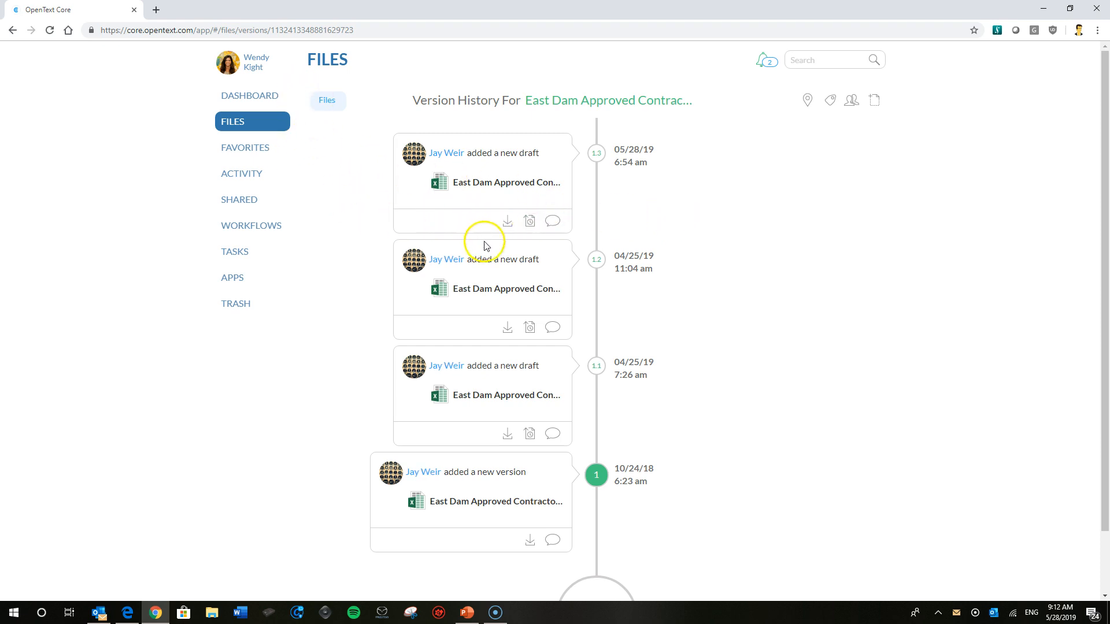
{"action": "mouse_move", "coordinate": [529, 221]}
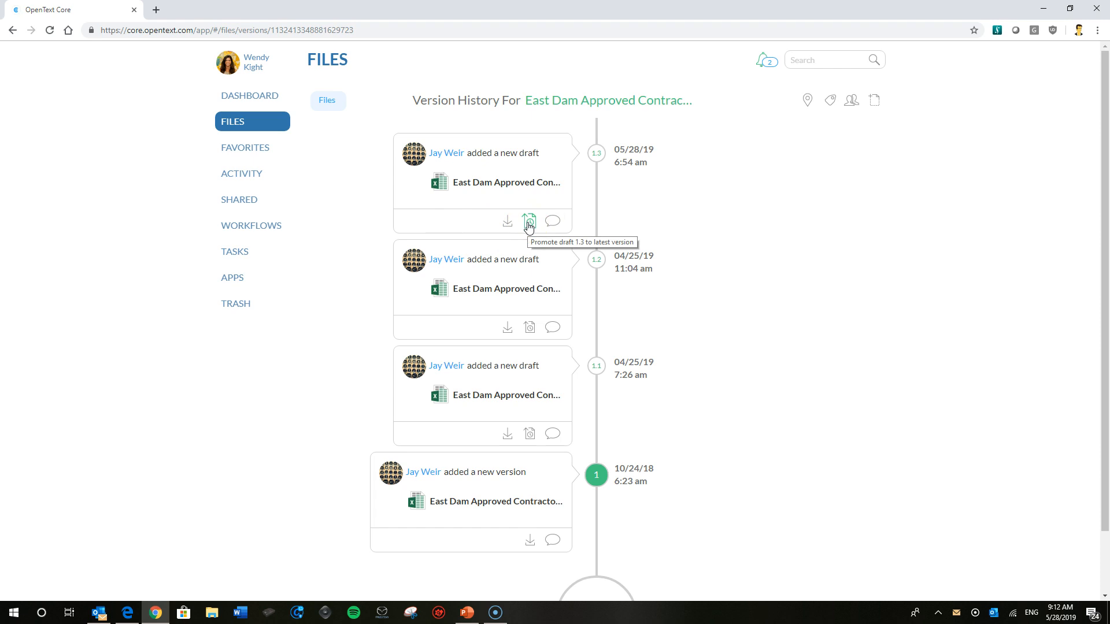
Promote the top draft 1.3 in Version History and confirm it as version 2
{"action": "left_click", "coordinate": [528, 221]}
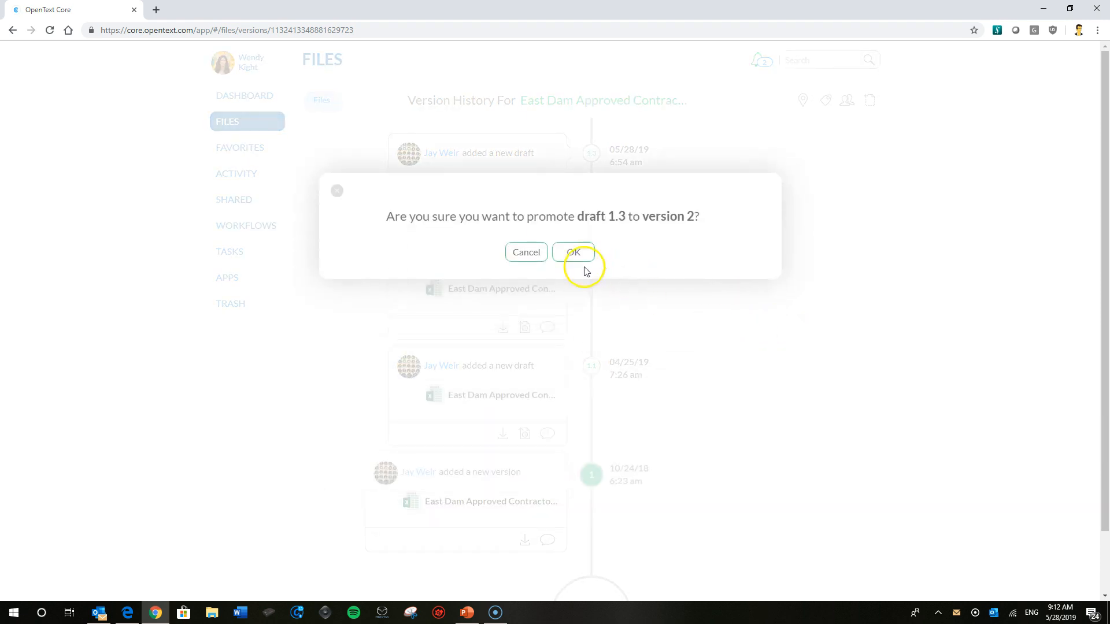
{"action": "left_click", "coordinate": [574, 252]}
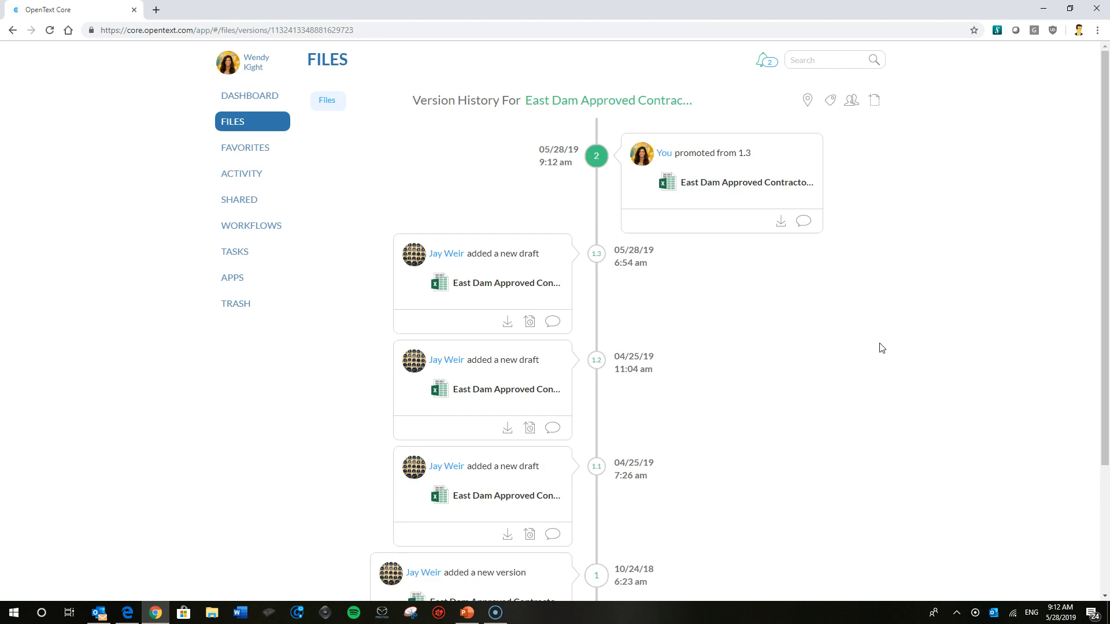
{"action": "mouse_move", "coordinate": [253, 177]}
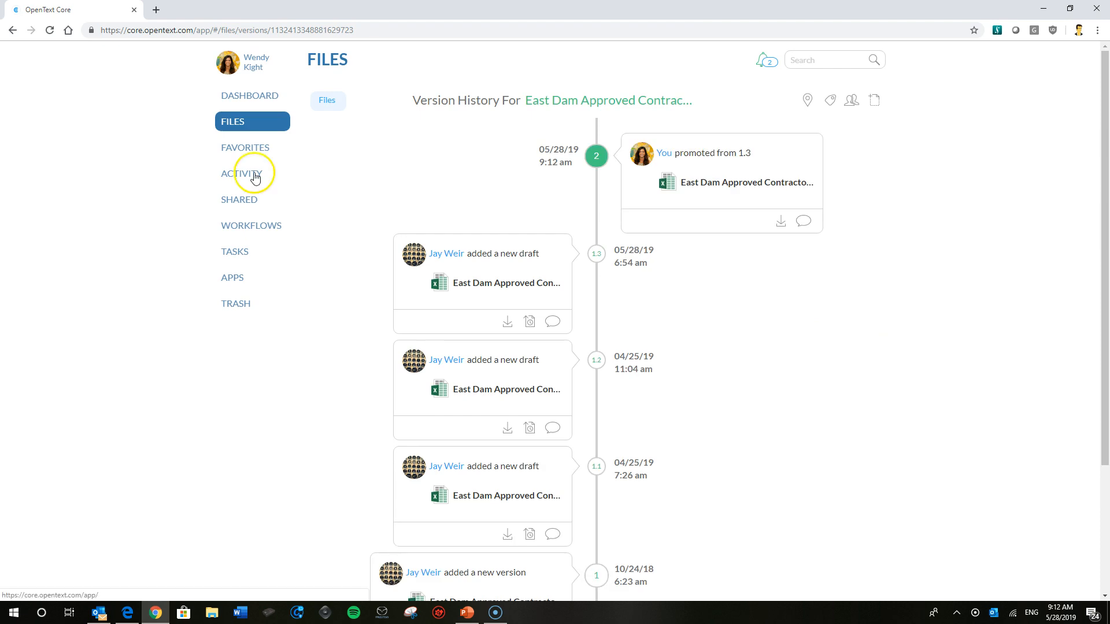
{"action": "mouse_move", "coordinate": [699, 166]}
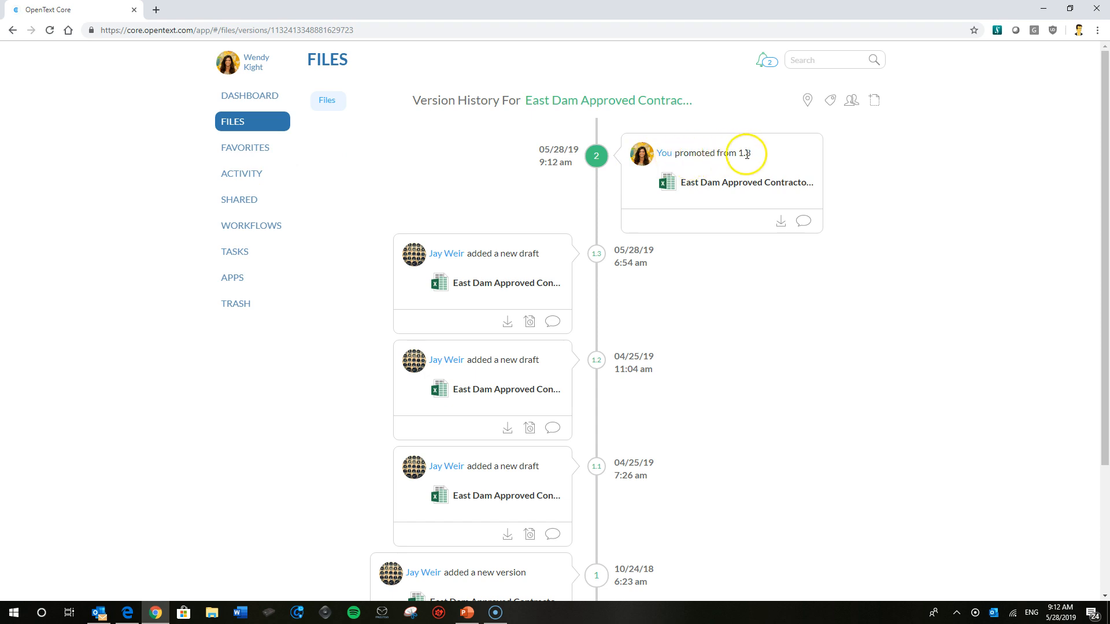
{"action": "mouse_move", "coordinate": [346, 168]}
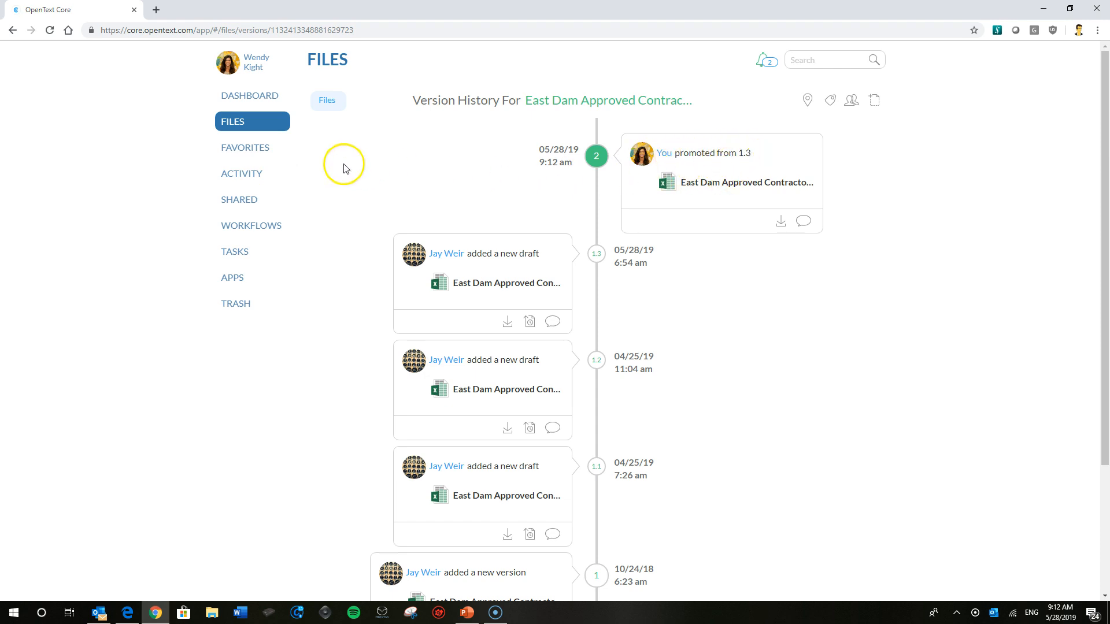
{"action": "mouse_move", "coordinate": [258, 177]}
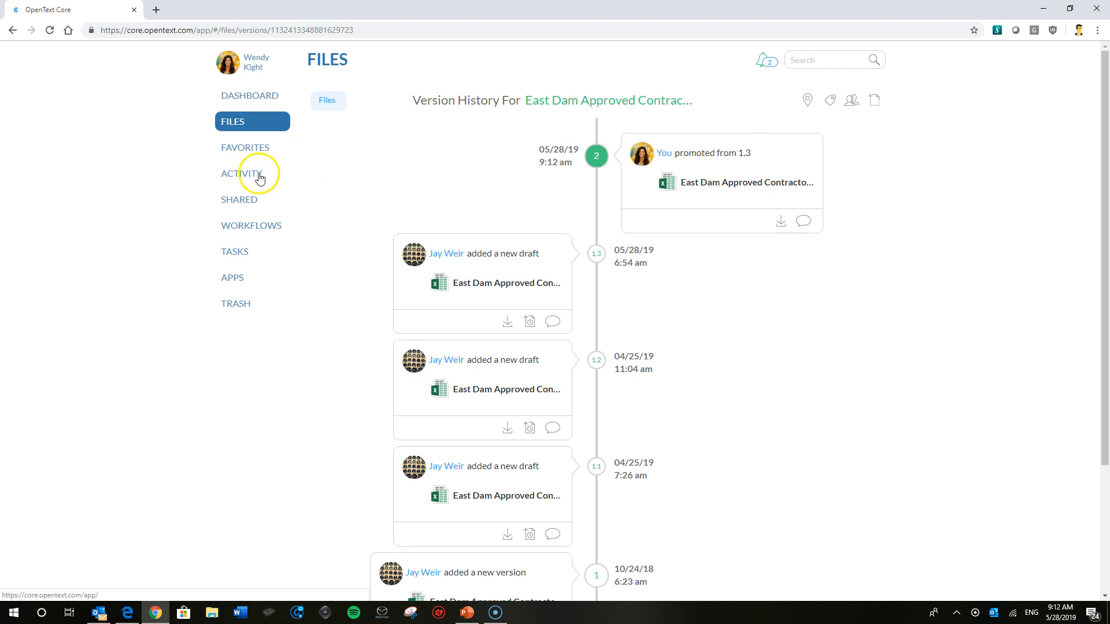
Return to the Activity feed, headed by the 9:14 am Catty Pet Foods new version, and scroll
{"action": "left_click", "coordinate": [255, 174]}
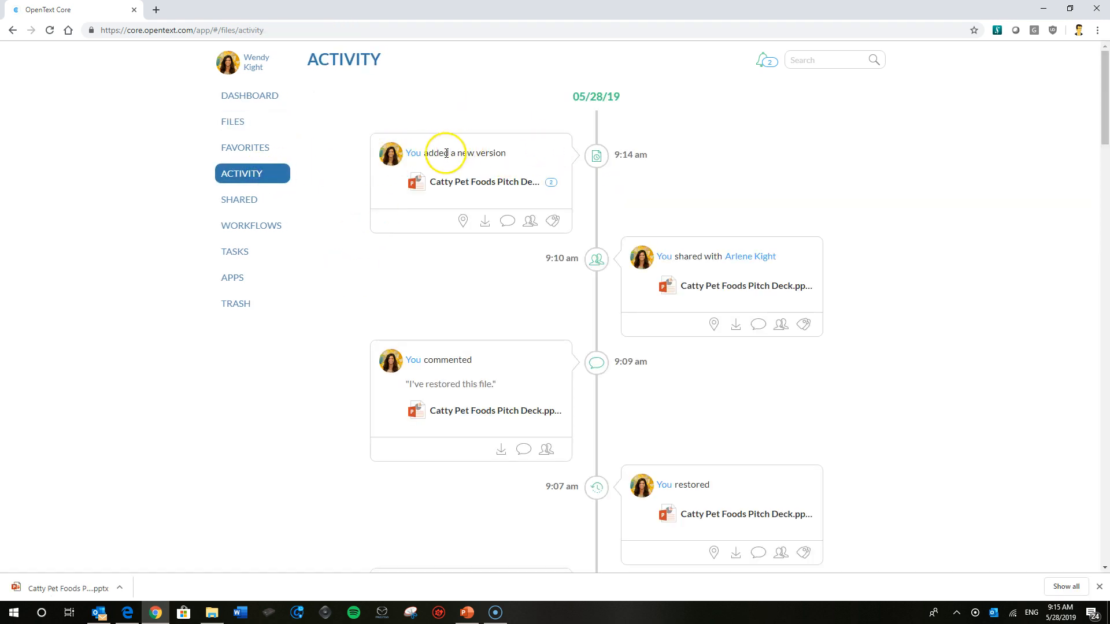
{"action": "mouse_move", "coordinate": [327, 292]}
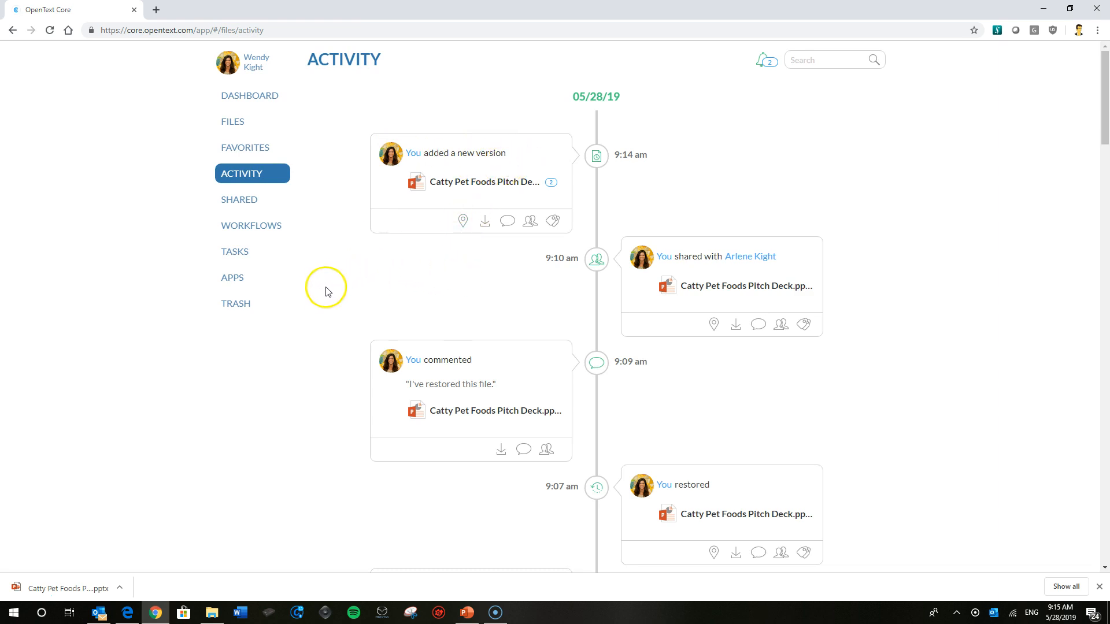
{"action": "scroll", "scroll_direction": "down", "scroll_amount": 3}
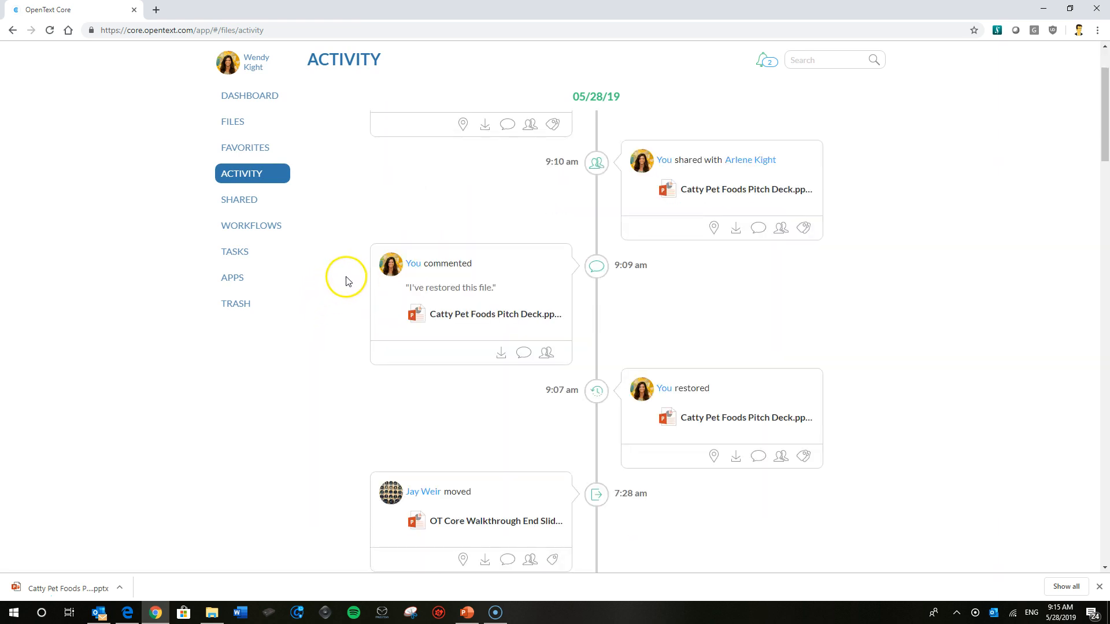
{"action": "scroll", "scroll_direction": "down", "scroll_amount": 3}
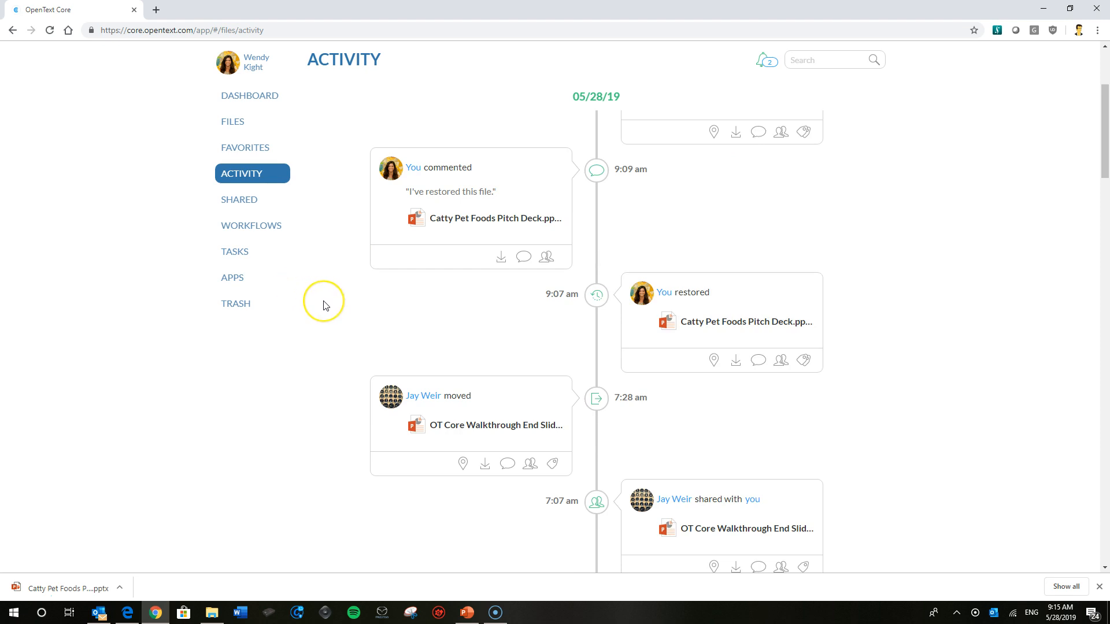